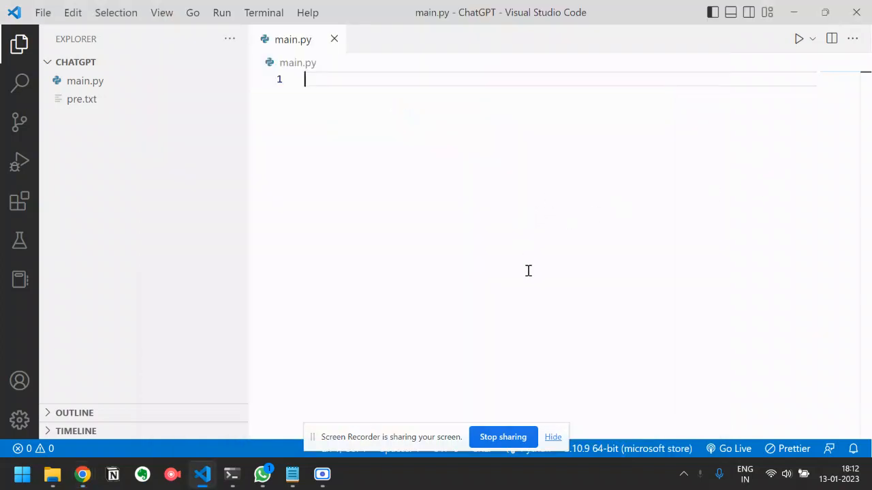
{"action": "mouse_move", "coordinate": [299, 297]}
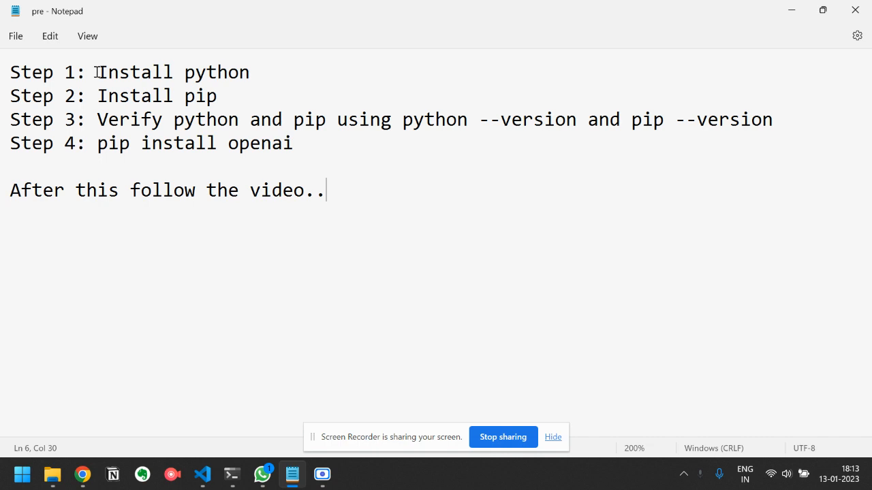
{"action": "mouse_move", "coordinate": [127, 76]}
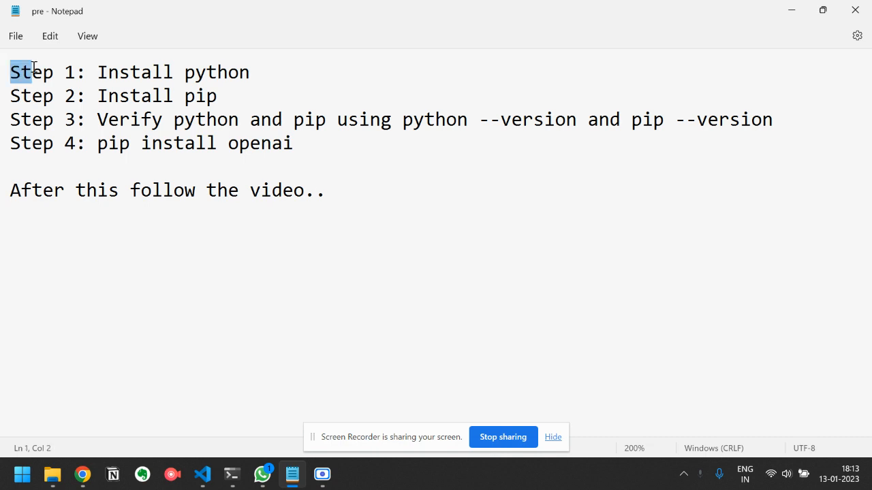
- Get main.py ready for editing in Visual Studio Code alongside a blank browser tab
{"action": "left_click", "coordinate": [257, 74]}
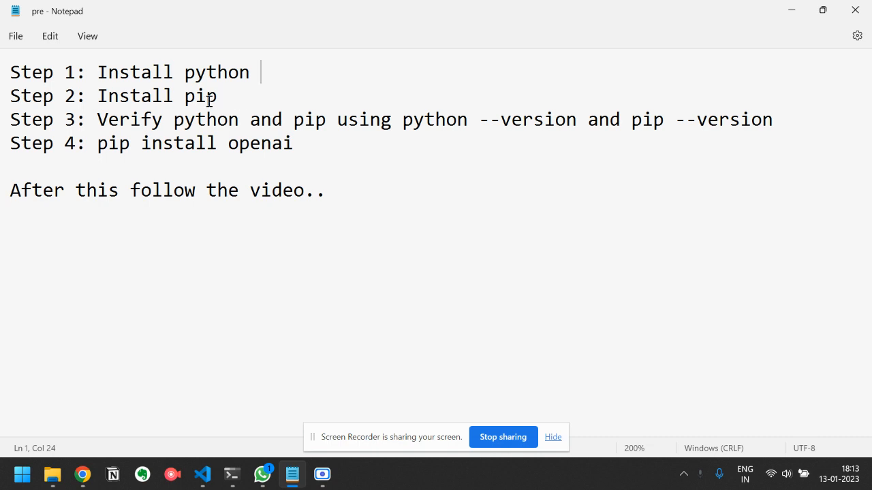
{"action": "mouse_move", "coordinate": [250, 76]}
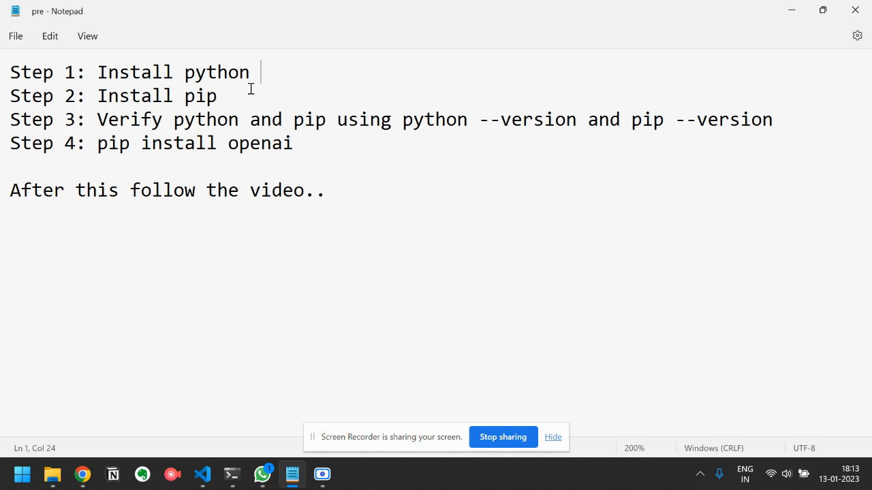
{"action": "left_click_drag", "start_coordinate": [33, 96], "coordinate": [218, 95]}
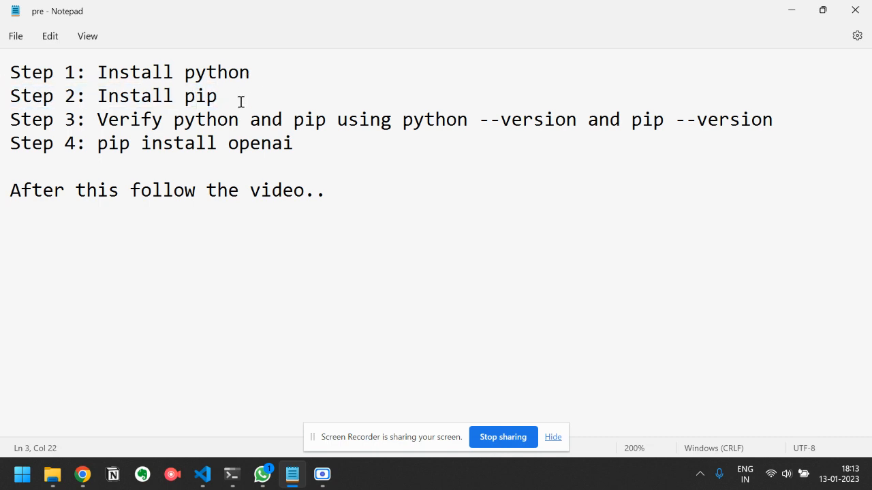
{"action": "left_click", "coordinate": [225, 96]}
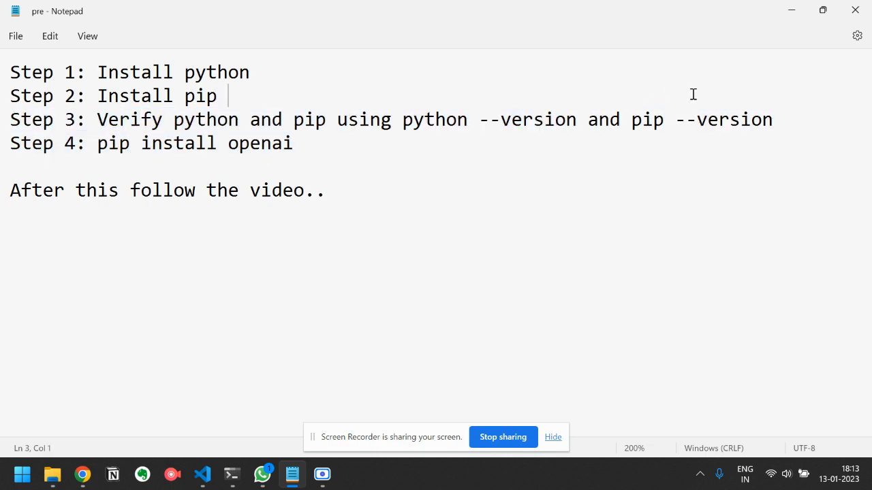
{"action": "left_click", "coordinate": [774, 120]}
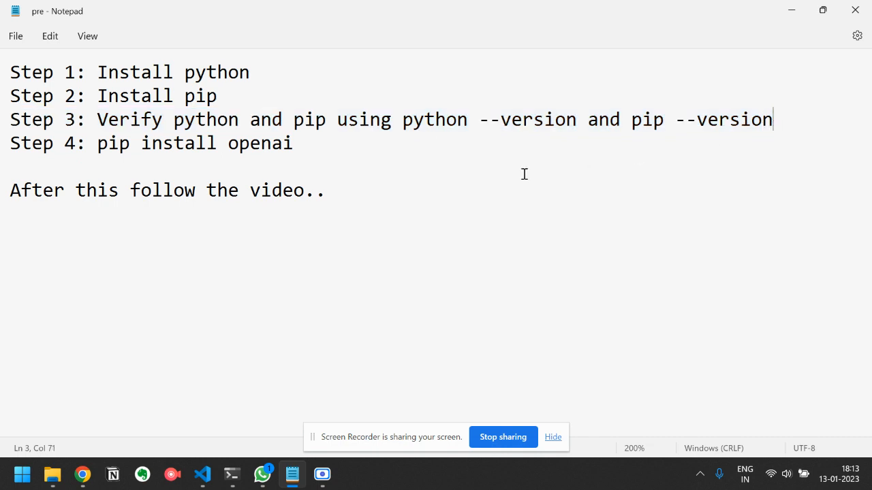
{"action": "mouse_move", "coordinate": [761, 120]}
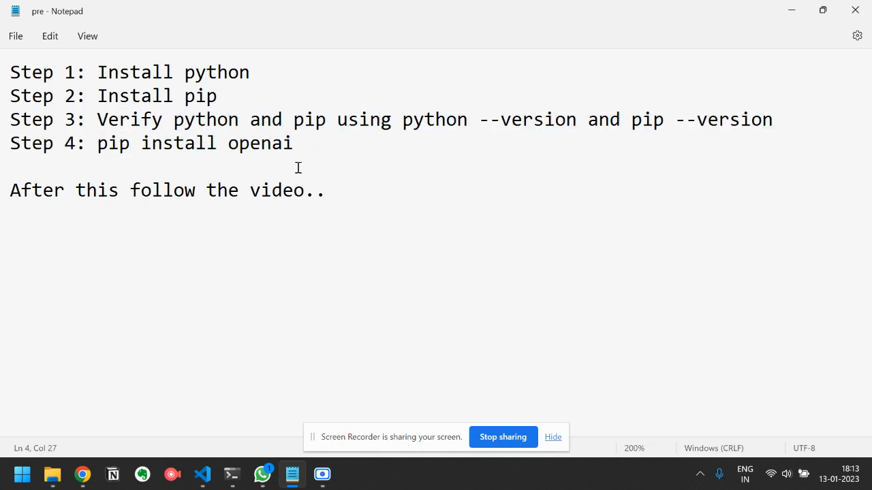
{"action": "left_click", "coordinate": [226, 143]}
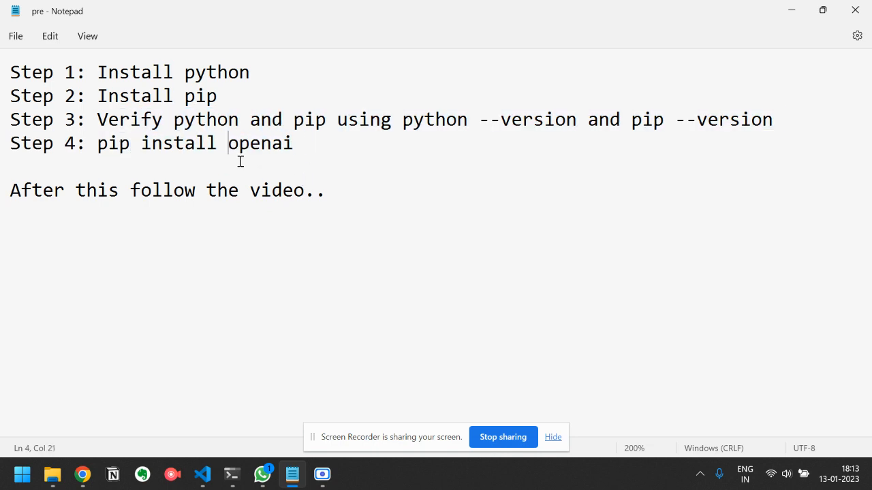
{"action": "mouse_move", "coordinate": [287, 236]}
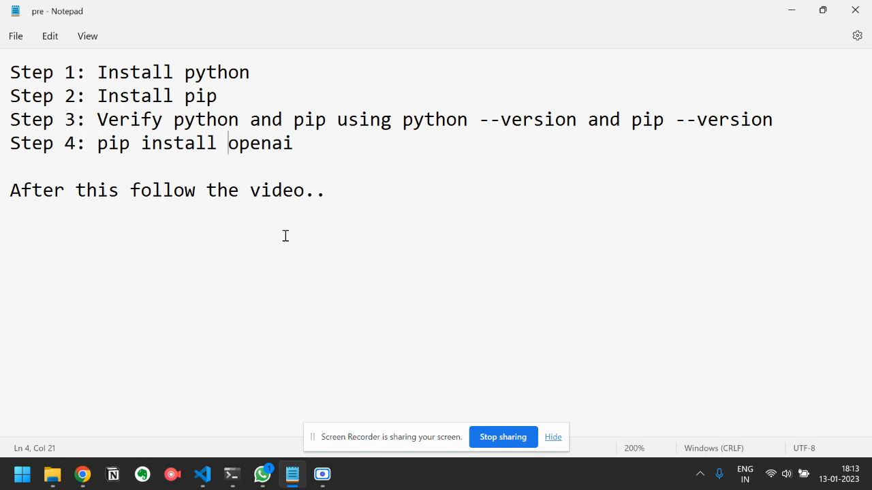
{"action": "mouse_move", "coordinate": [202, 474]}
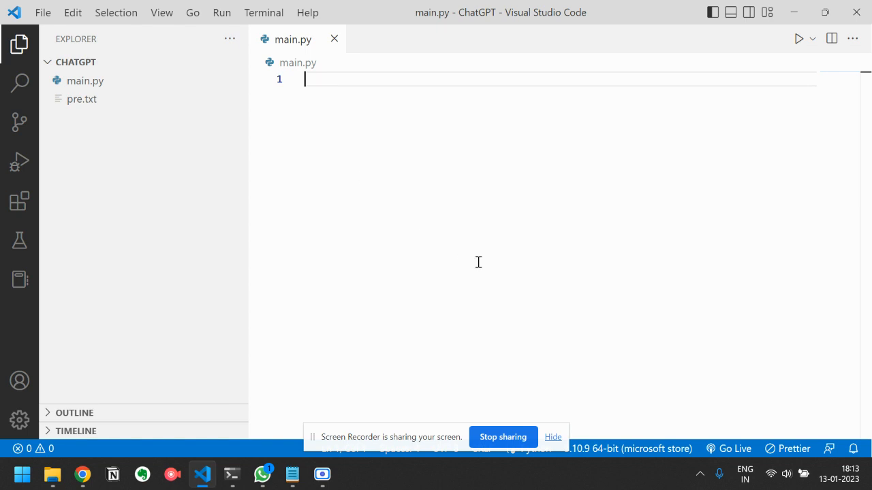
{"action": "mouse_move", "coordinate": [553, 436]}
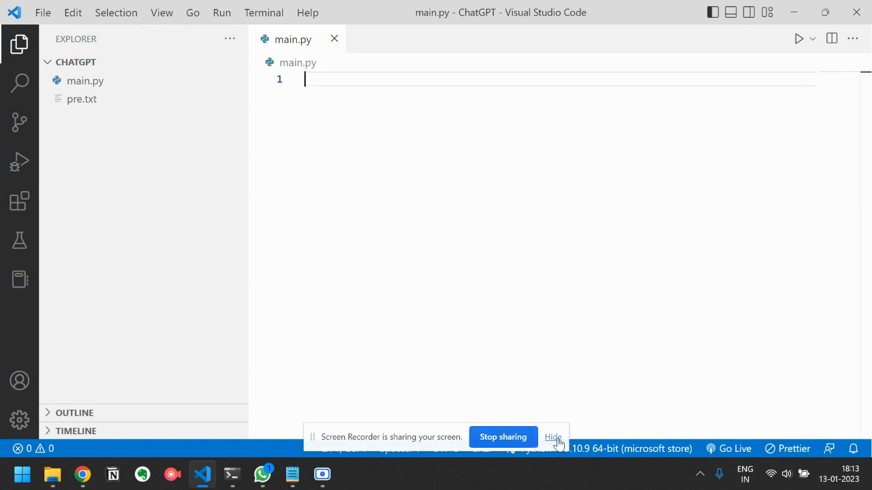
{"action": "left_click", "coordinate": [553, 436]}
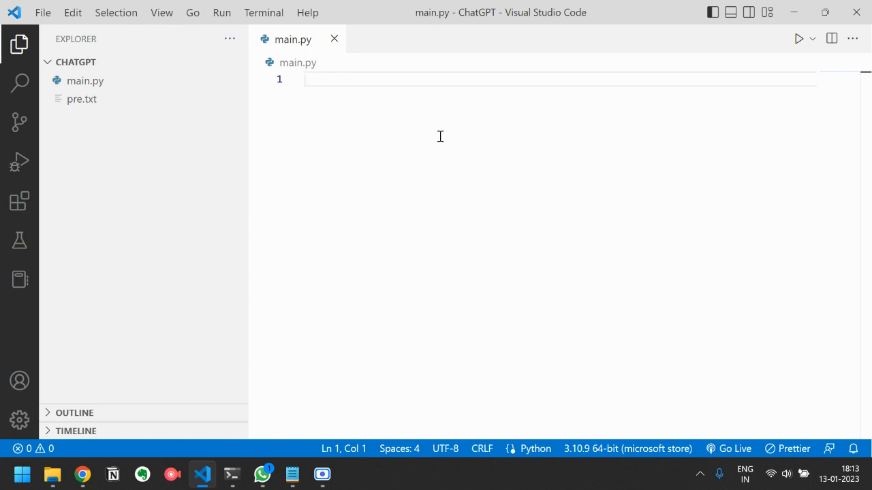
- Add 'import openai' and an openai.api_key assignment holding the secret key string
{"action": "type", "text": "import o"}
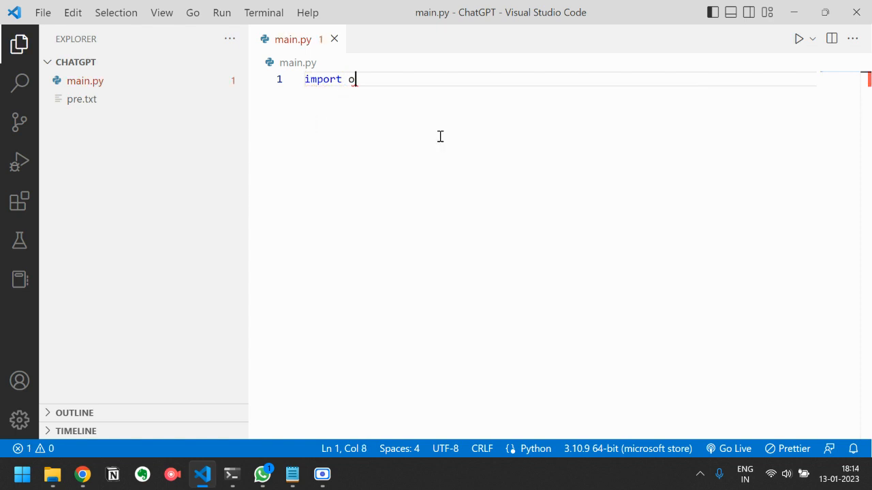
{"action": "type", "text": "pentracing"}
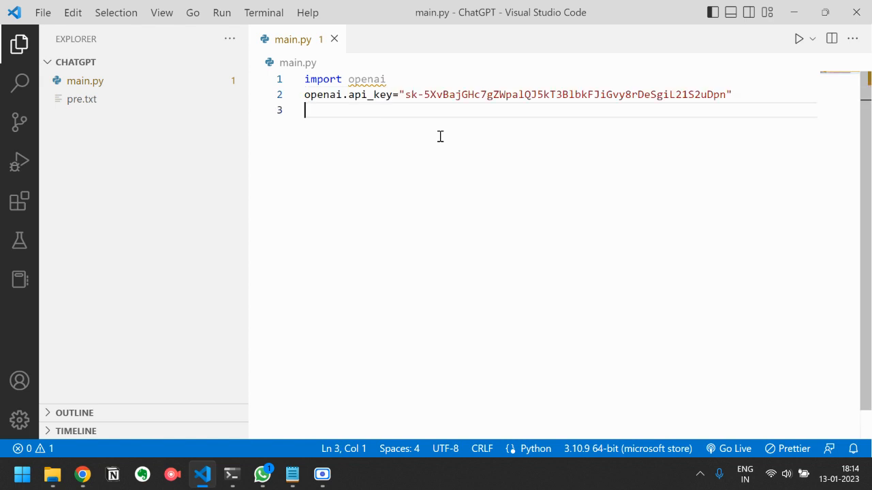
{"action": "double_click", "coordinate": [361, 94]}
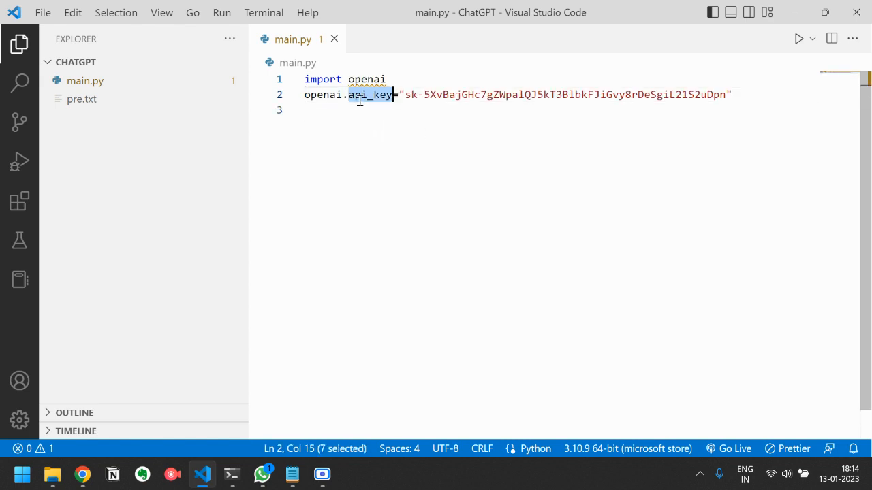
{"action": "left_click", "coordinate": [306, 111]}
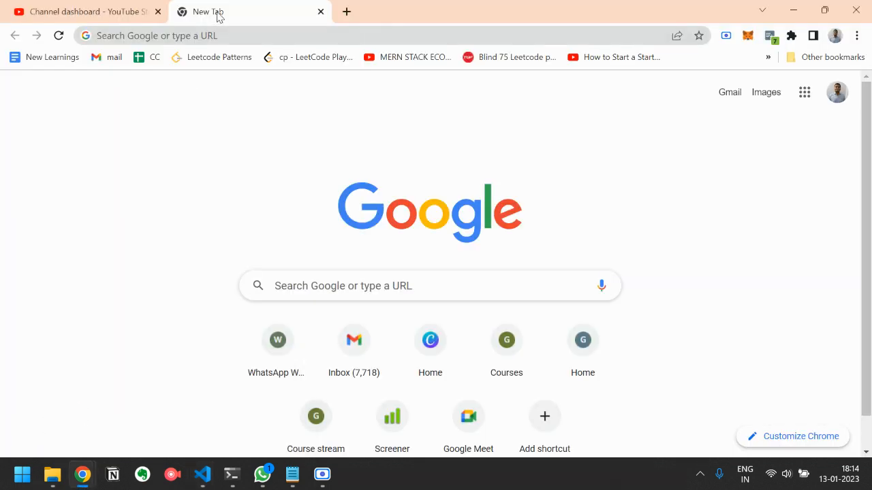
- Close the YouTube tab and navigate Chrome to beta.openai.com/overview via the usage page
{"action": "left_click", "coordinate": [158, 11]}
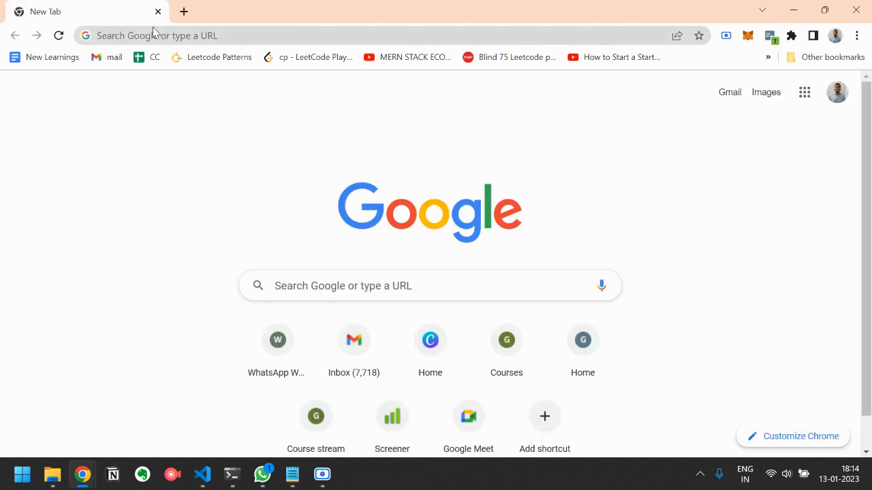
{"action": "type", "text": "openai"}
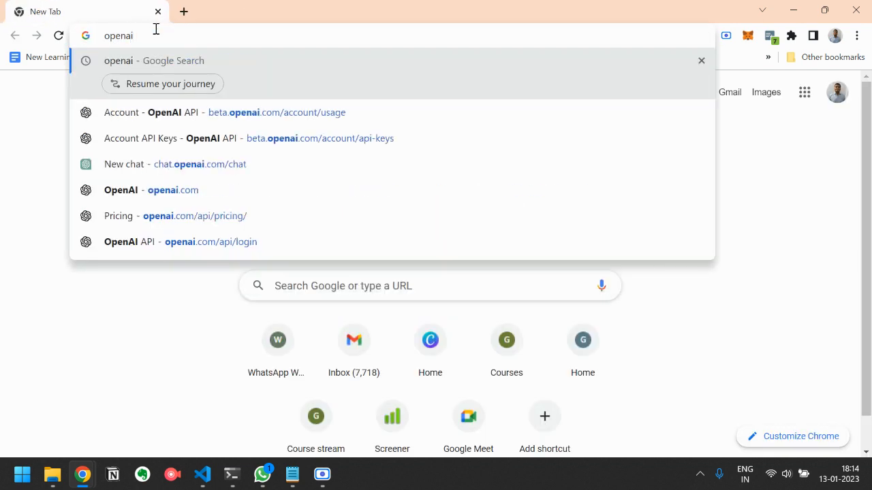
{"action": "left_click", "coordinate": [151, 191]}
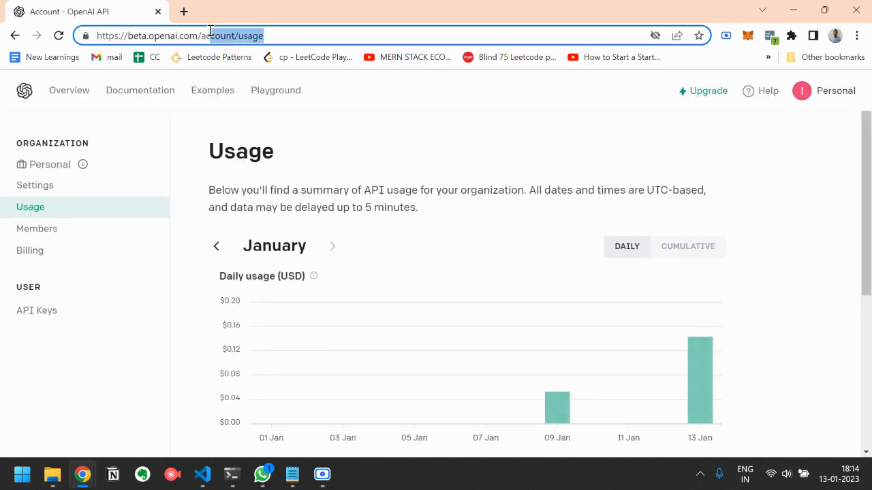
{"action": "type", "text": "https://beta.openai.com/ove"}
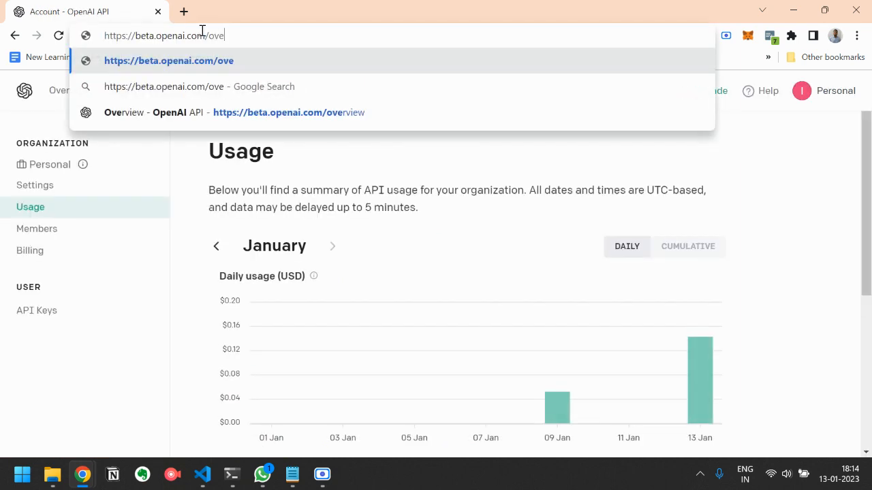
{"action": "key", "text": "Enter"}
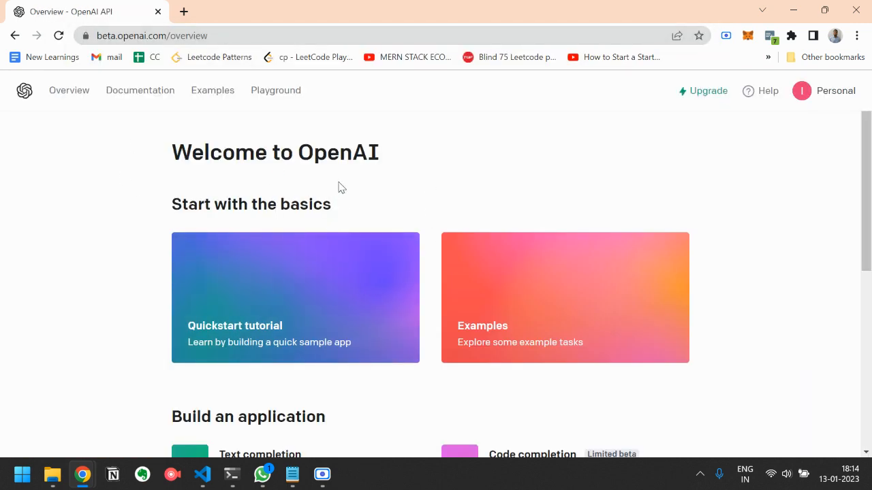
- From Personal > View API keys, create a new secret key, copy it, then revoke it
{"action": "left_click", "coordinate": [837, 90]}
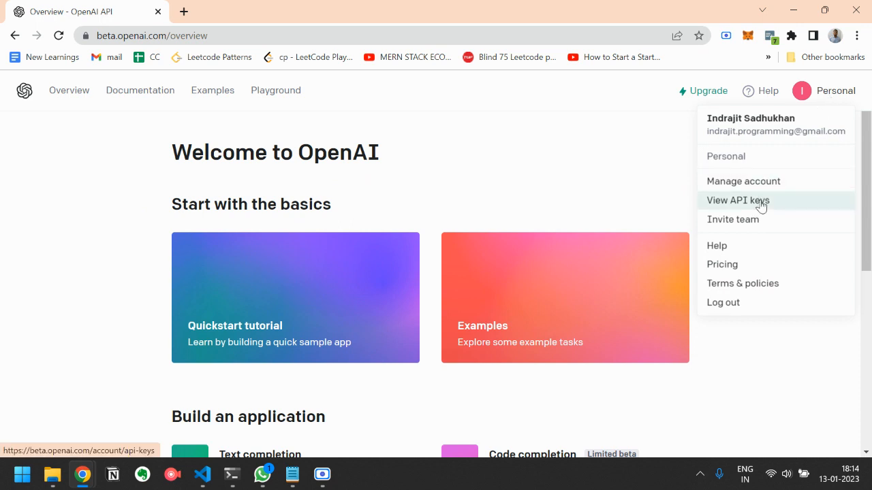
{"action": "left_click", "coordinate": [739, 200]}
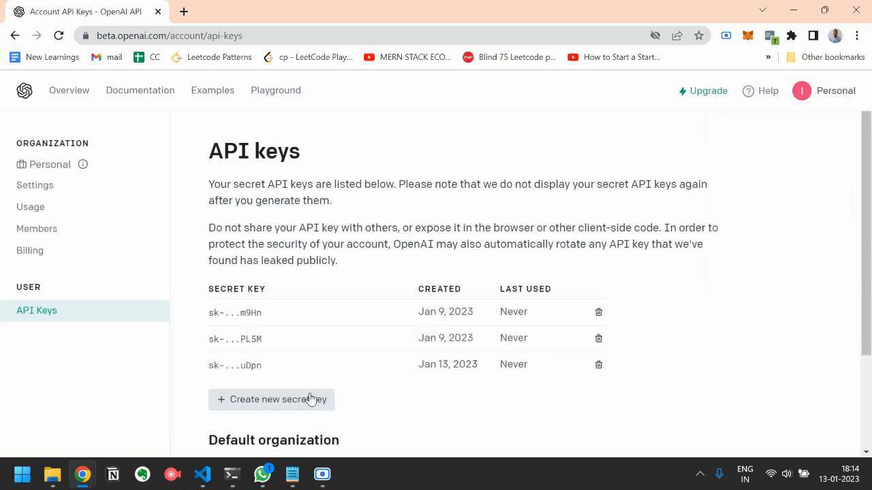
{"action": "left_click", "coordinate": [271, 401]}
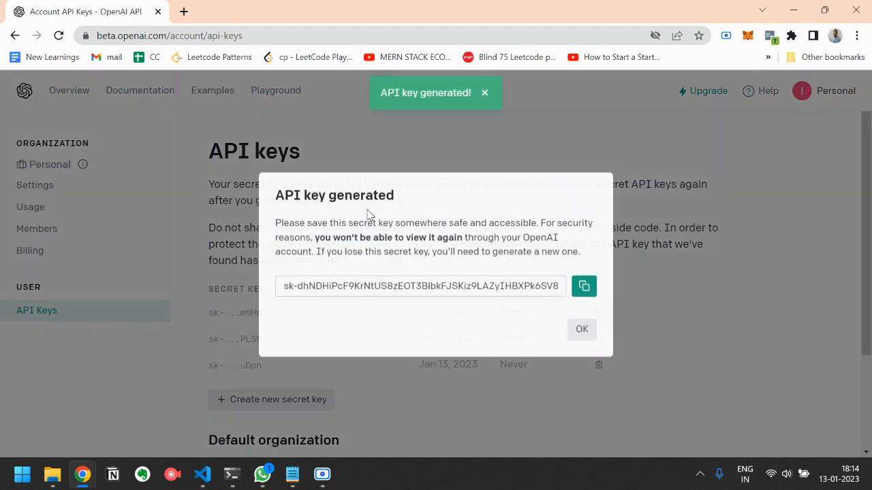
{"action": "triple_click", "coordinate": [419, 286]}
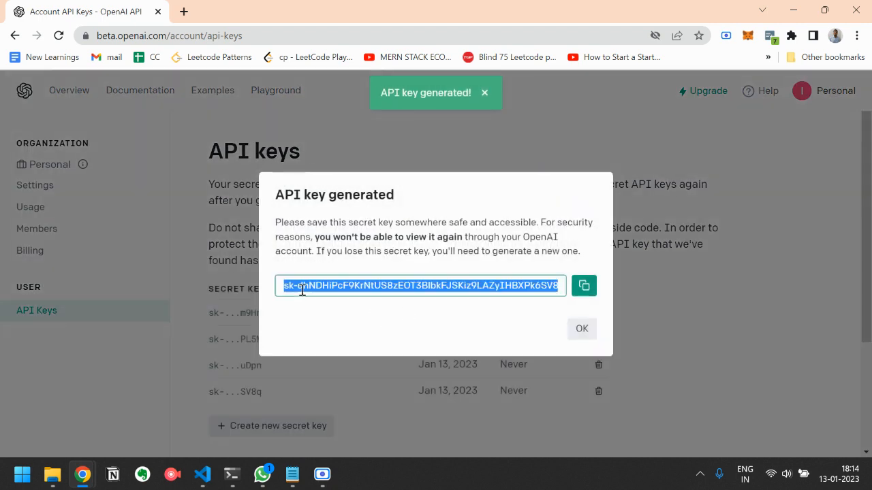
{"action": "left_click", "coordinate": [583, 286]}
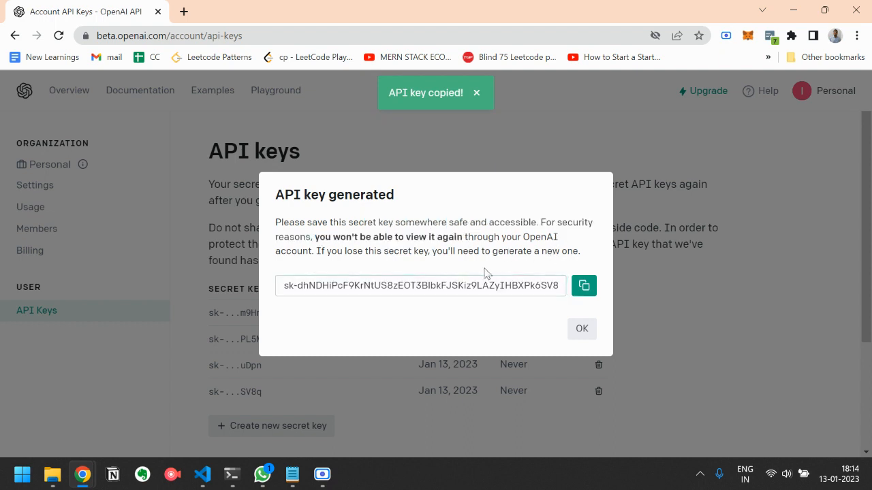
{"action": "left_click", "coordinate": [583, 286]}
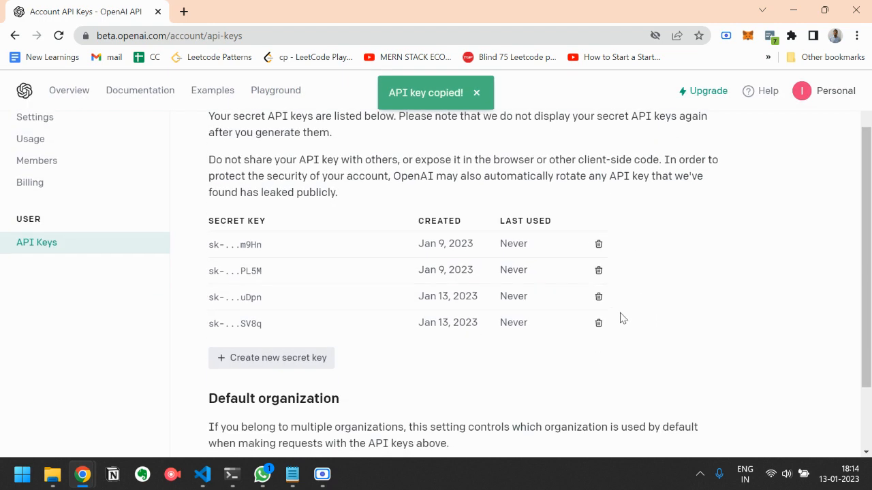
{"action": "mouse_move", "coordinate": [598, 323]}
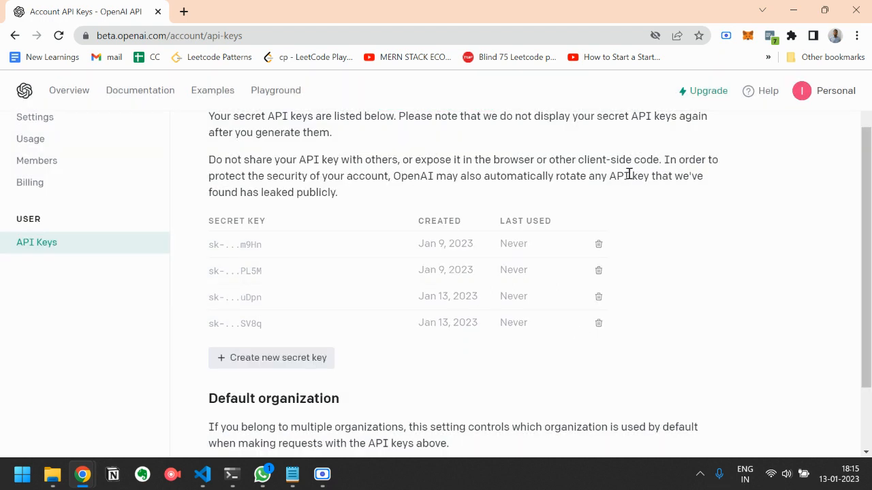
{"action": "mouse_move", "coordinate": [288, 323]}
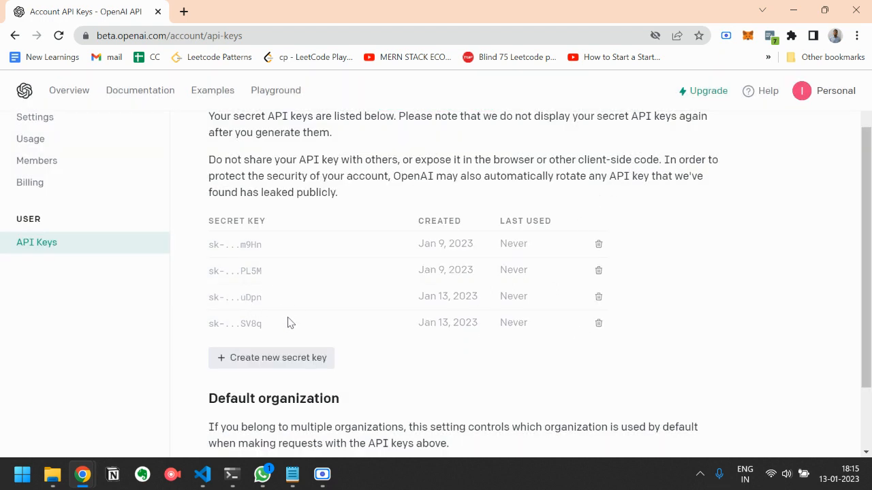
{"action": "double_click", "coordinate": [231, 297]}
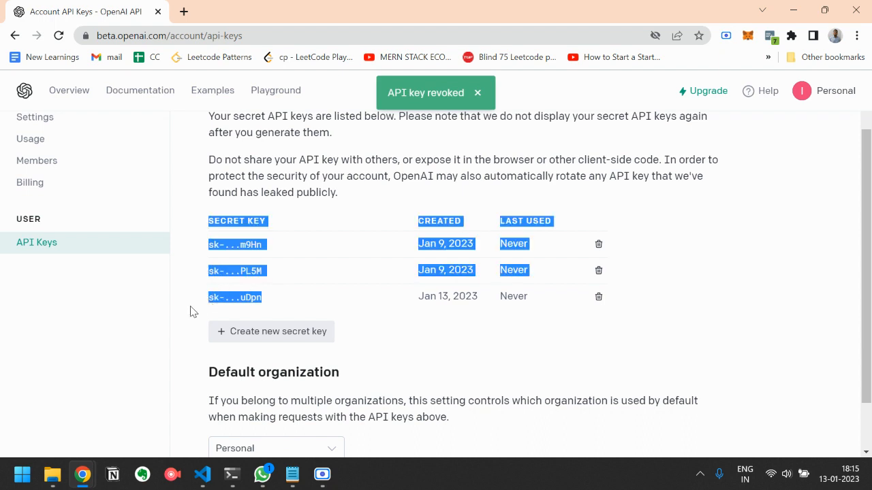
{"action": "mouse_move", "coordinate": [201, 474]}
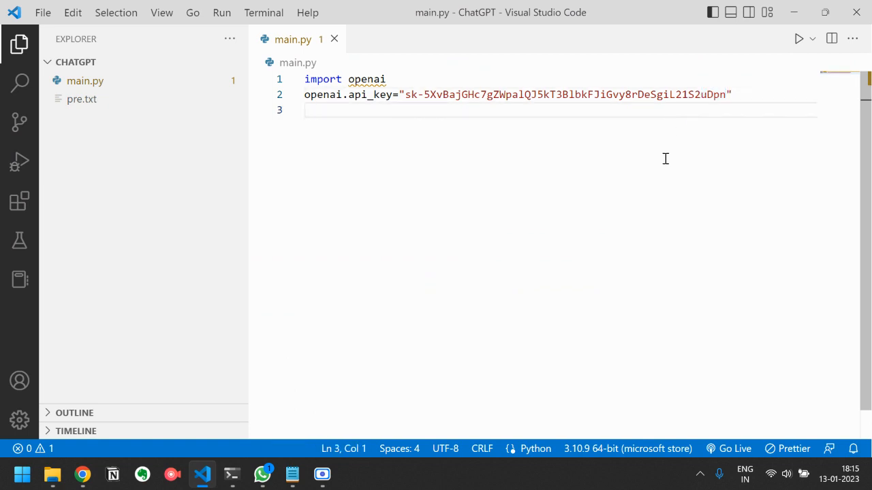
- Define prompt = "How to create a customer support business using ChatGPT" on line 3
{"action": "type", "text": "prompt=\""}
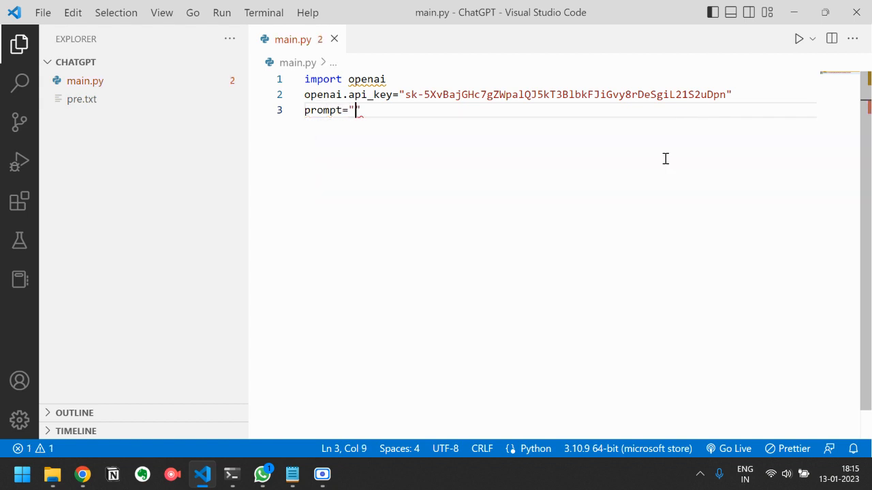
{"action": "type", "text": "H"}
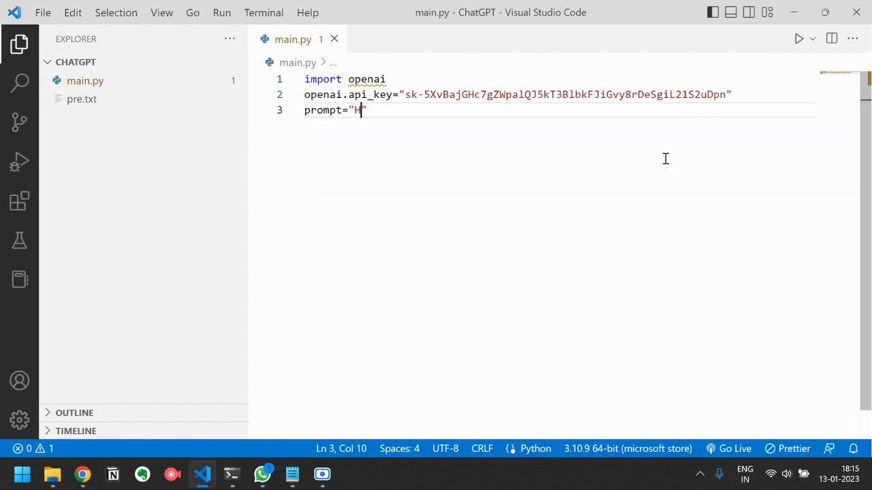
{"action": "type", "text": "ow to cre"}
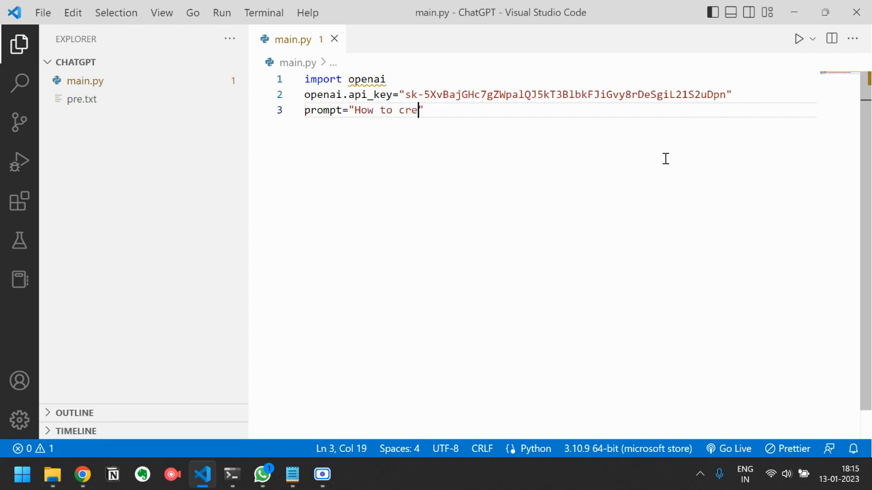
{"action": "type", "text": "ate a custo"}
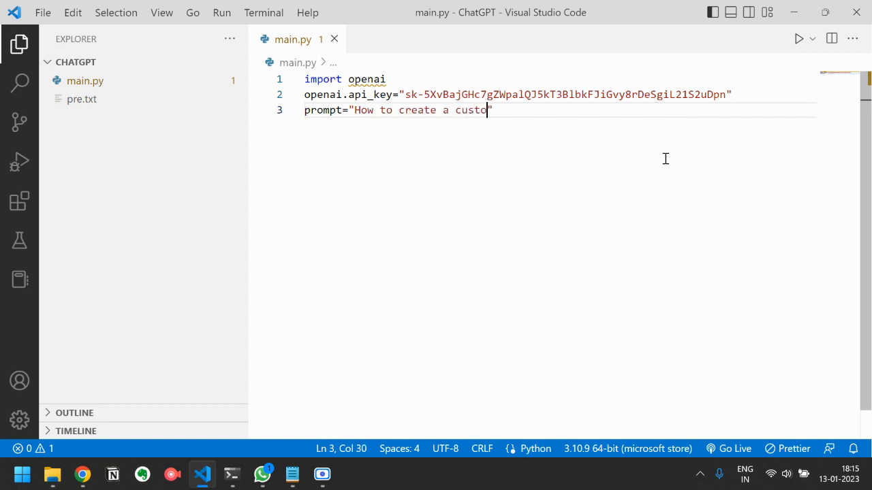
{"action": "type", "text": "mer support"}
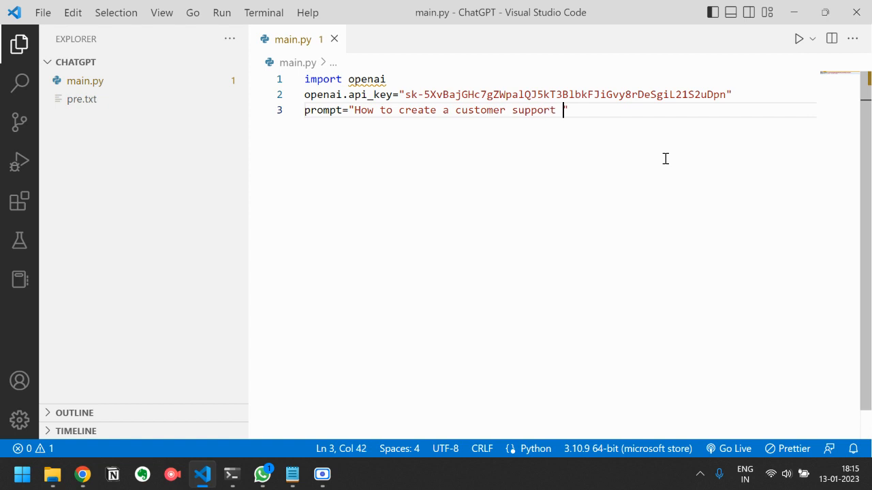
{"action": "type", "text": "business"}
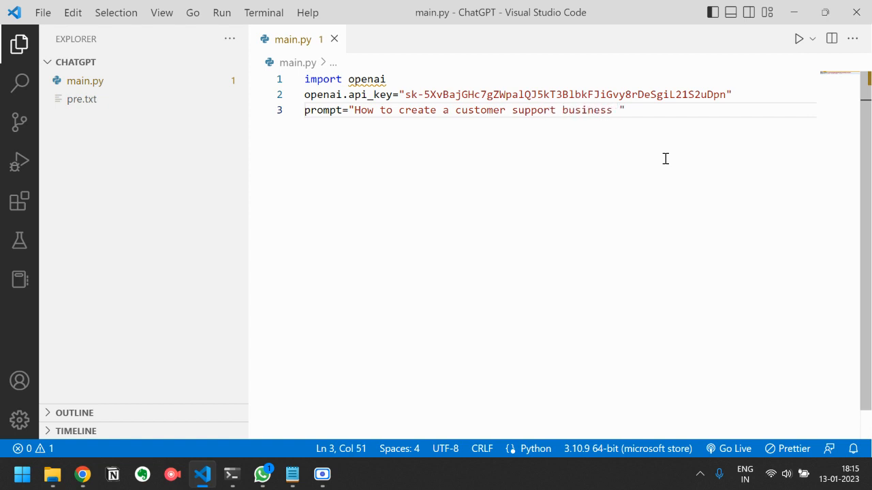
{"action": "type", "text": "using ChatGPT"}
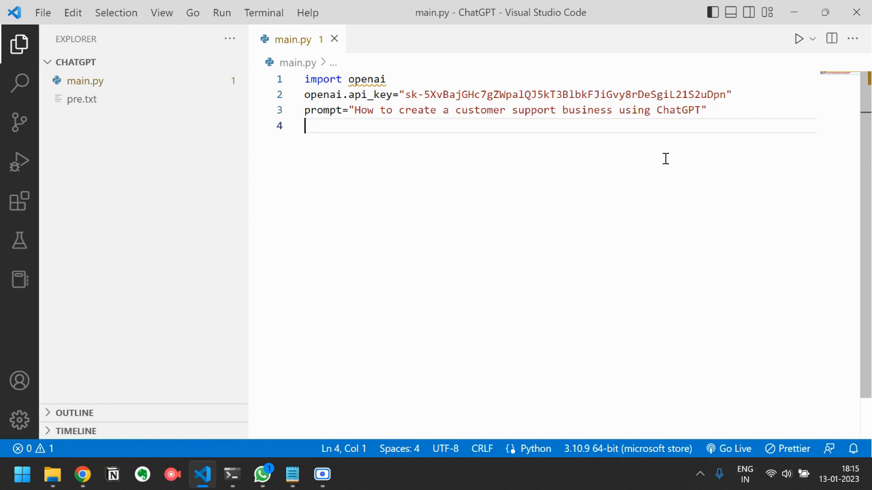
- Start response = openai.Completion.create( with an engine= argument, dismissing the terminal error
{"action": "key", "text": "Enter"}
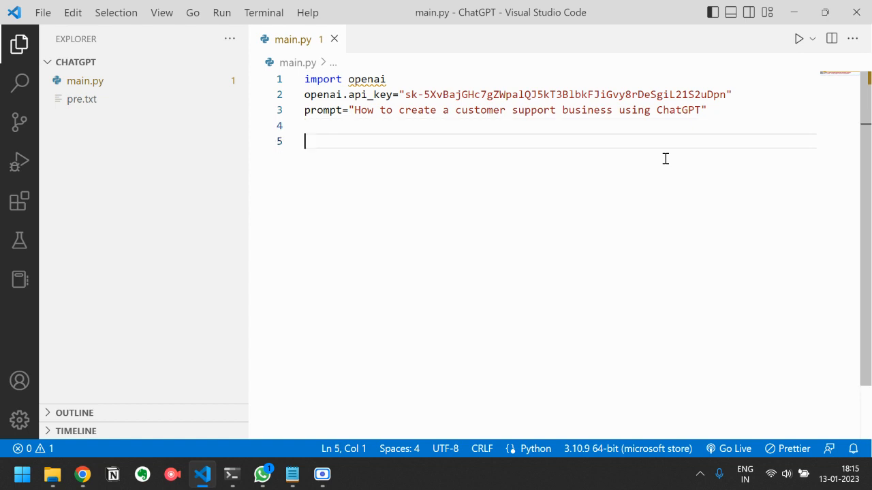
{"action": "type", "text": "response = openai."}
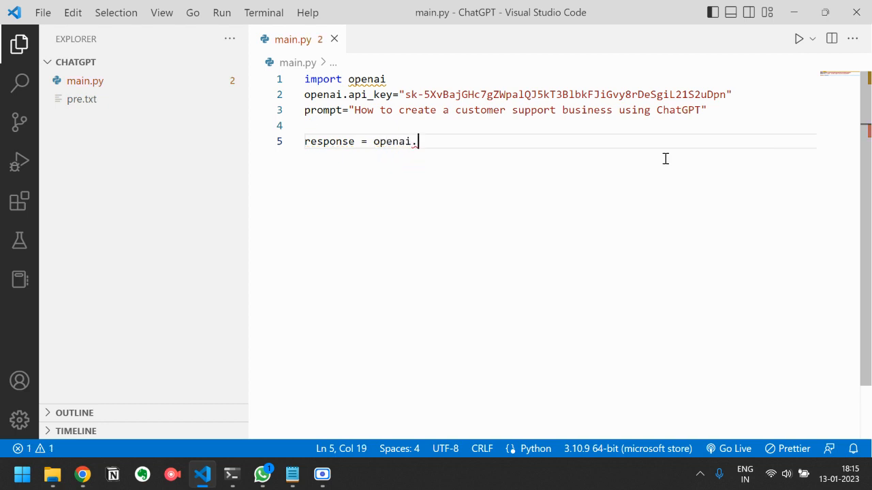
{"action": "type", "text": "Co"}
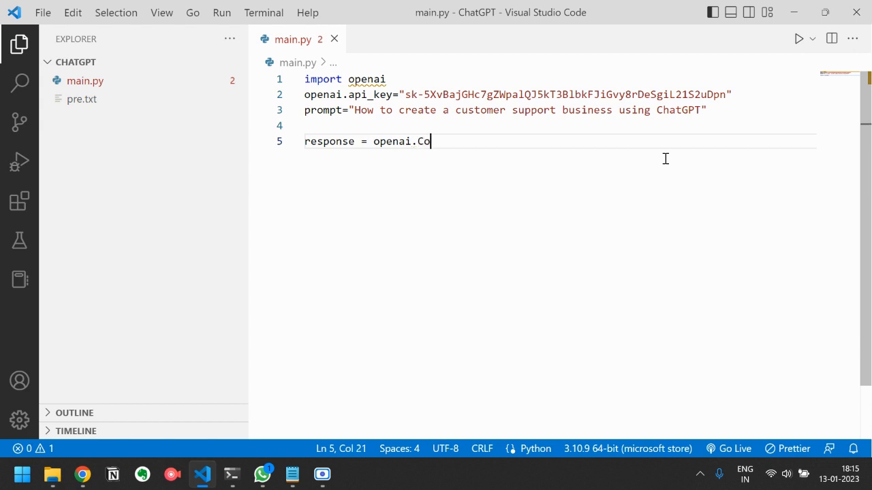
{"action": "type", "text": "mpletion.c"}
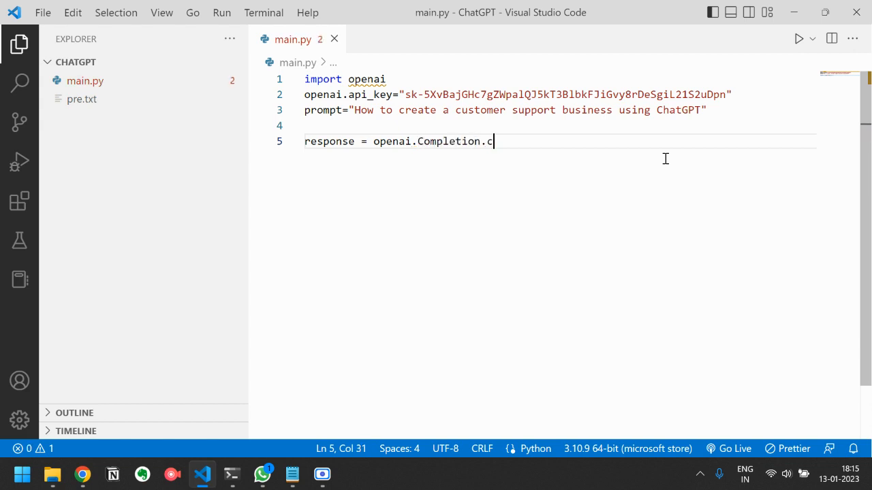
{"action": "type", "text": "reate"}
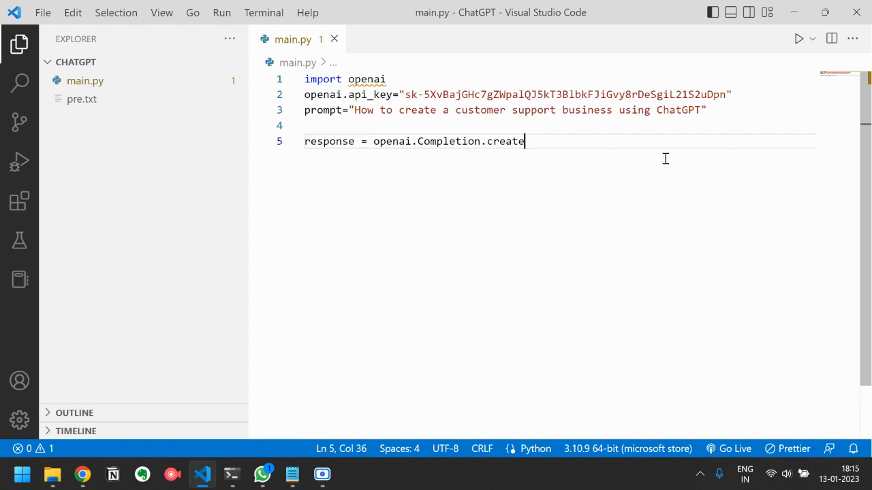
{"action": "type", "text": "("}
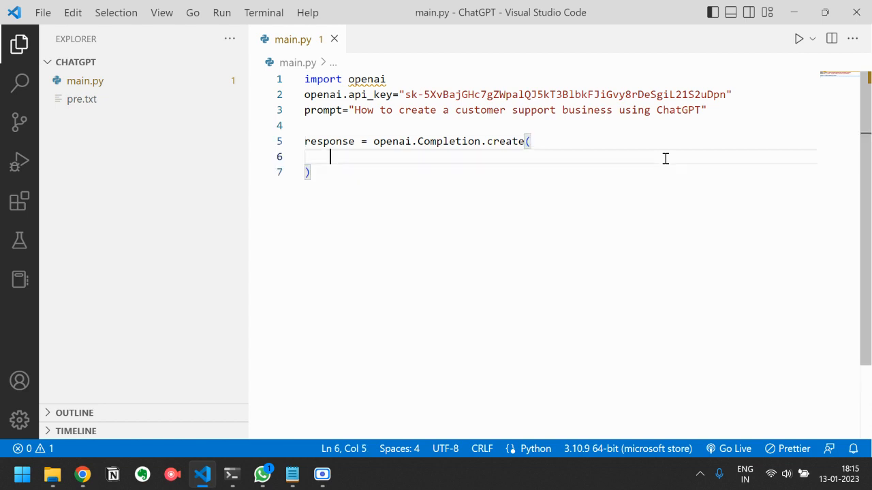
{"action": "type", "text": "en"}
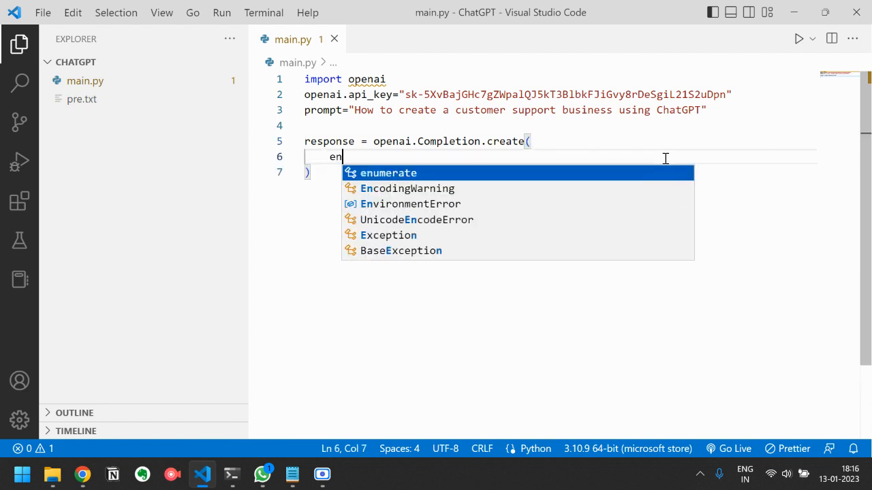
{"action": "type", "text": "gine=\""}
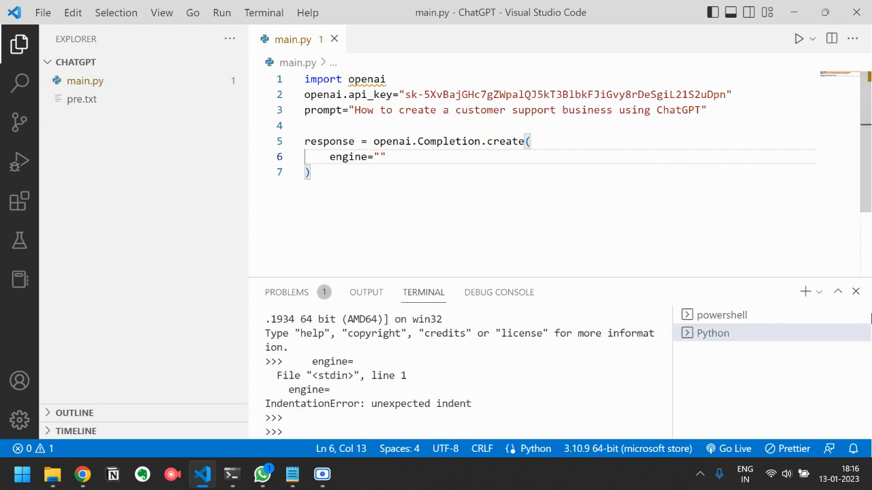
{"action": "left_click", "coordinate": [856, 292]}
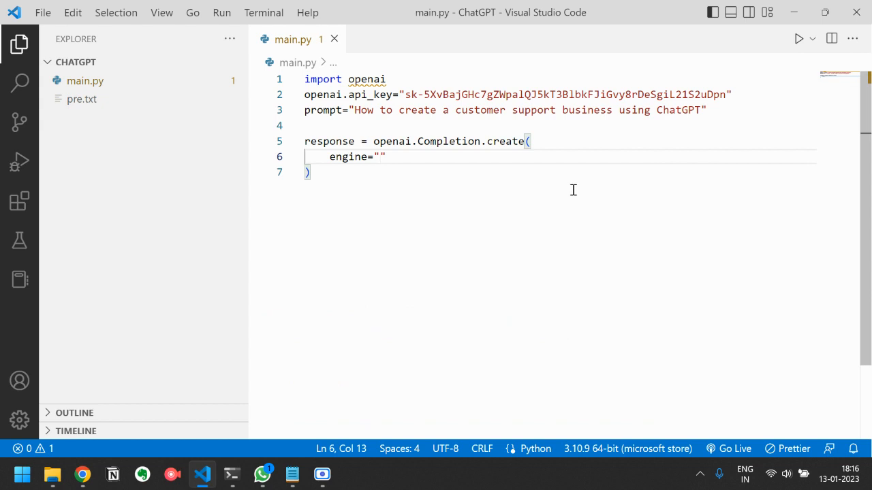
- Fill in engine="text-davinci-002", prompt=(prompt) and temperature=0 as arguments
{"action": "type", "text": "text"}
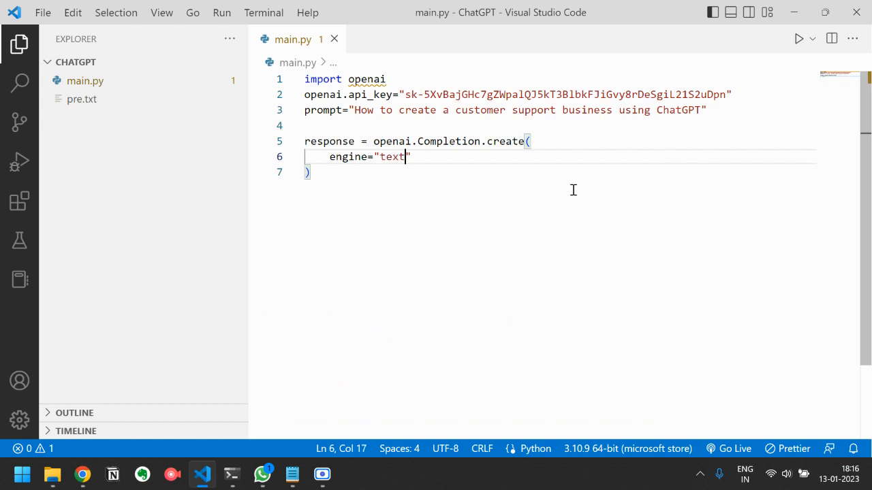
{"action": "type", "text": "="}
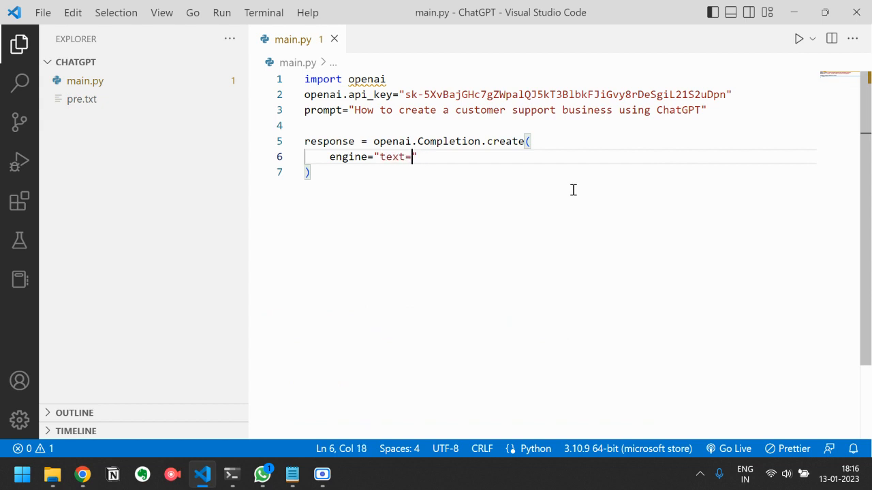
{"action": "type", "text": "dav"}
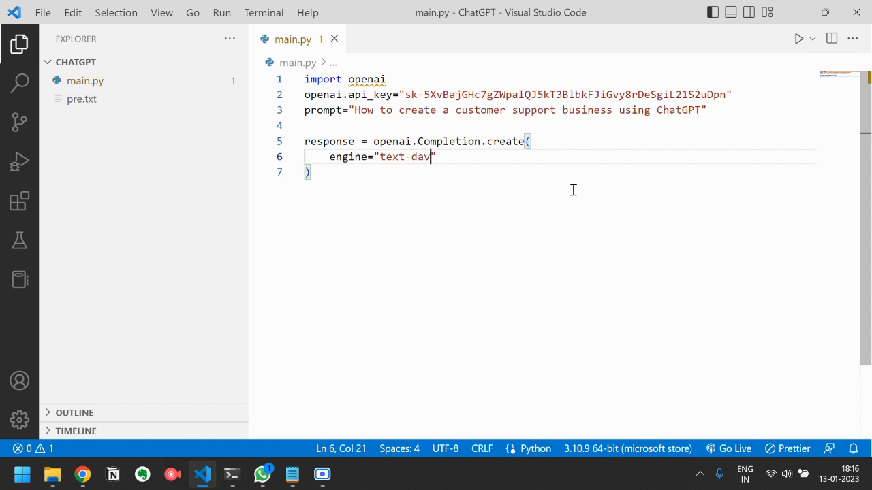
{"action": "type", "text": "inci-002"}
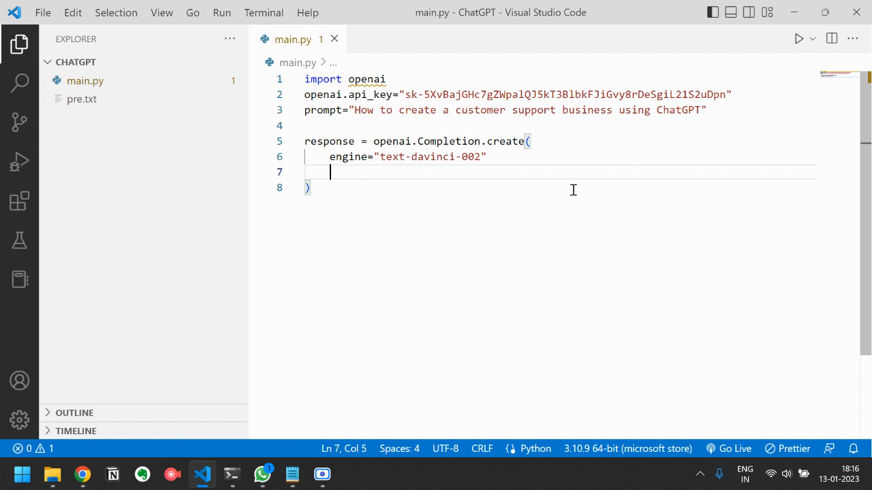
{"action": "type", "text": "prompt="}
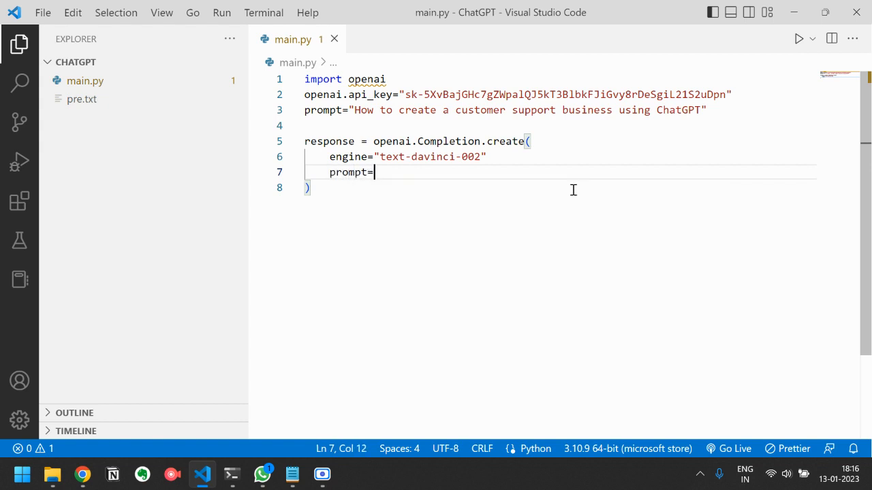
{"action": "type", "text": "(prompt)"}
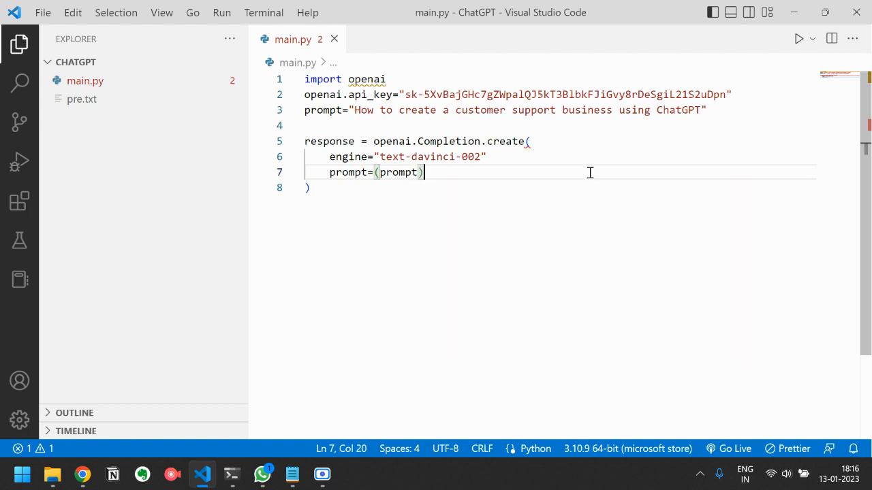
{"action": "type", "text": ","}
{"action": "left_click", "coordinate": [561, 157]}
{"action": "type", "text": ","}
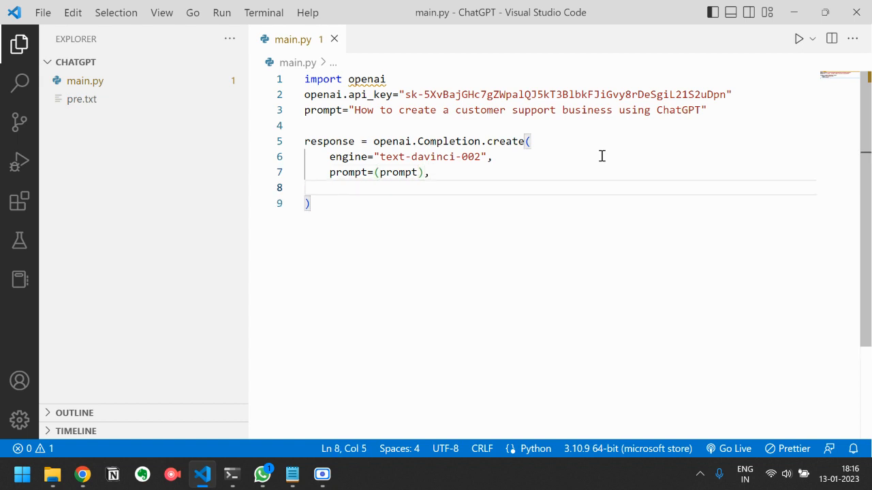
{"action": "type", "text": "tempe"}
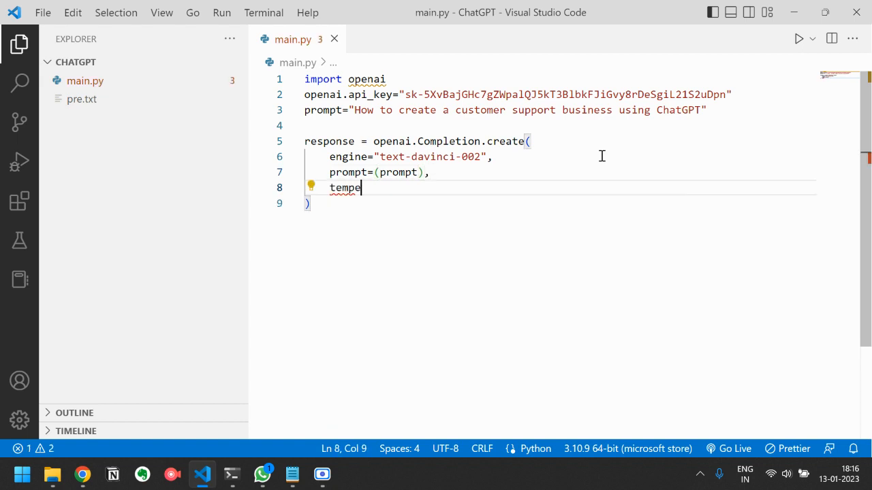
{"action": "type", "text": "rature=0"}
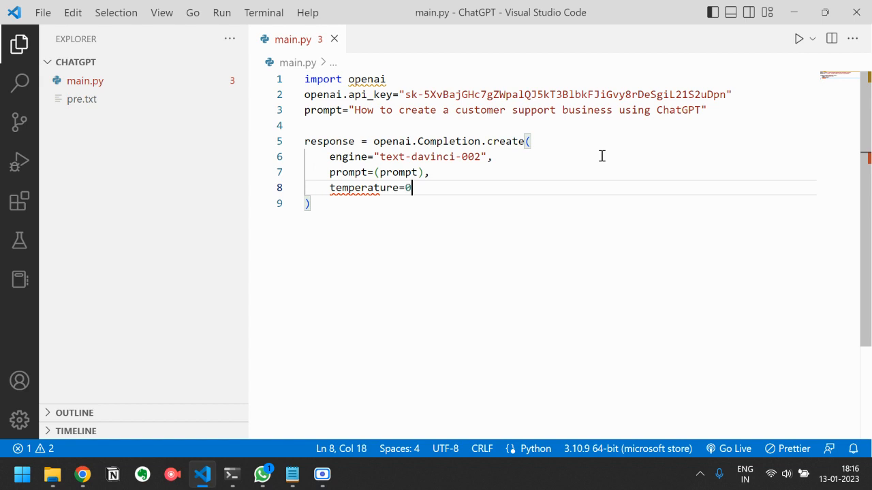
{"action": "key", "text": "Enter"}
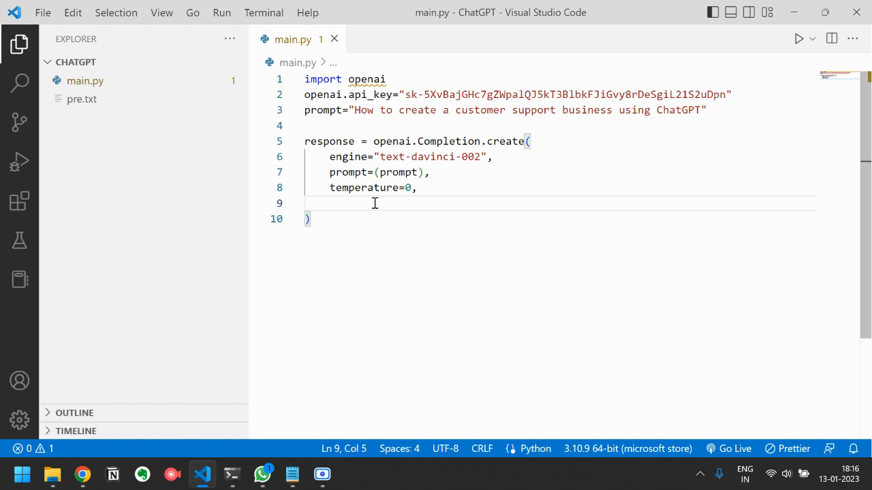
{"action": "mouse_move", "coordinate": [379, 199]}
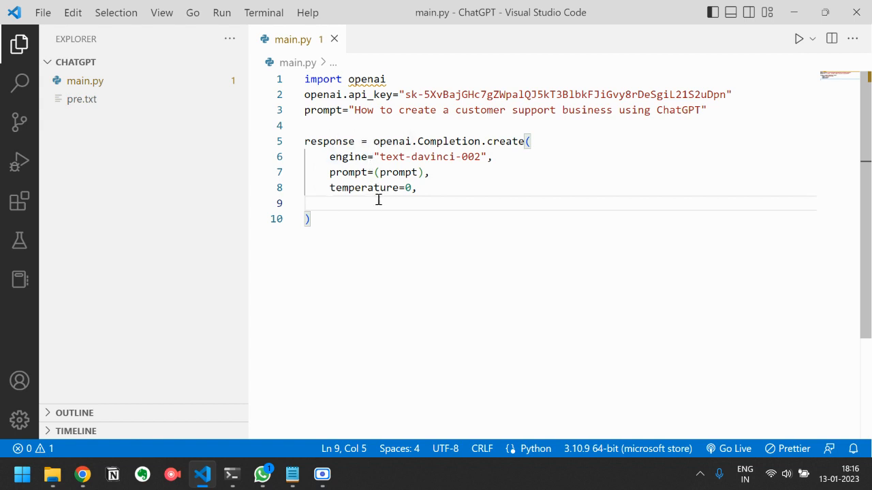
{"action": "mouse_move", "coordinate": [389, 204]}
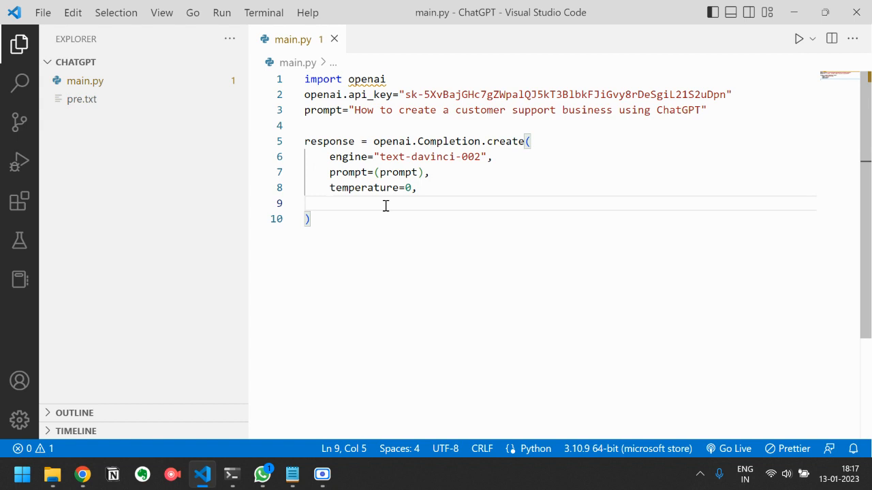
- Add max_tokens=3000 and top_p=1 arguments to the Completion.create call
{"action": "type", "text": "max_tokens="}
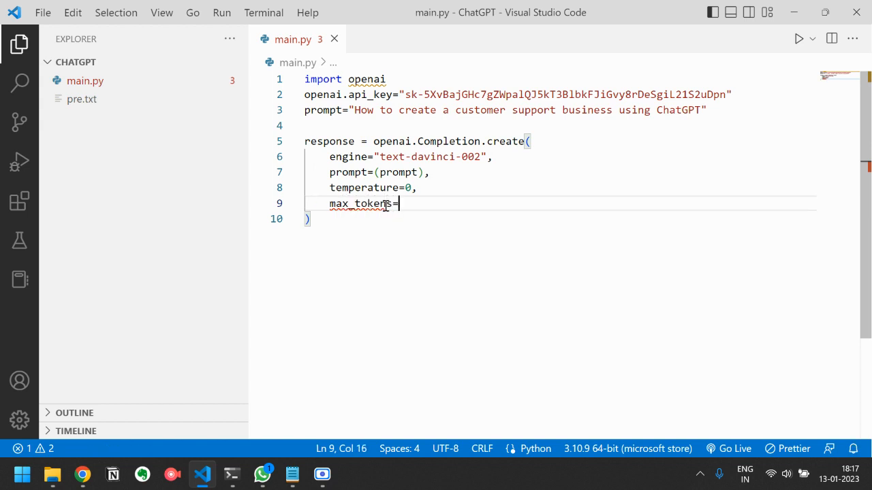
{"action": "type", "text": "300"}
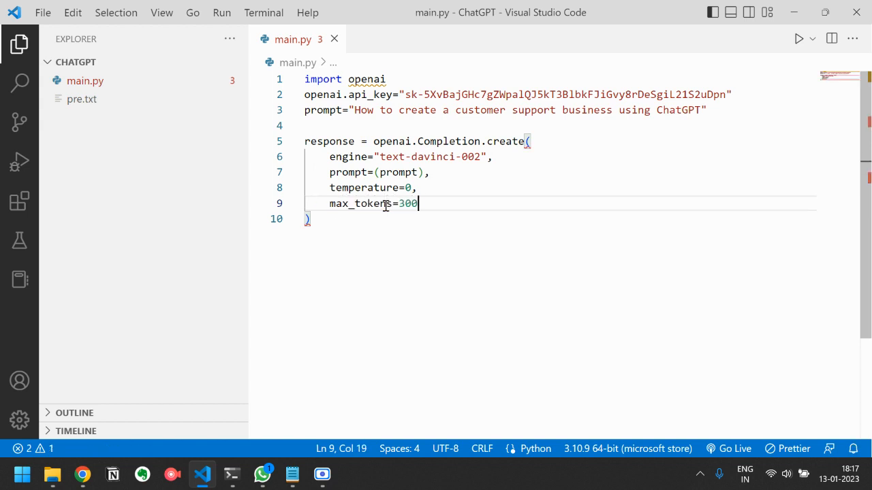
{"action": "type", "text": "0,"}
{"action": "type", "text": "top_p"}
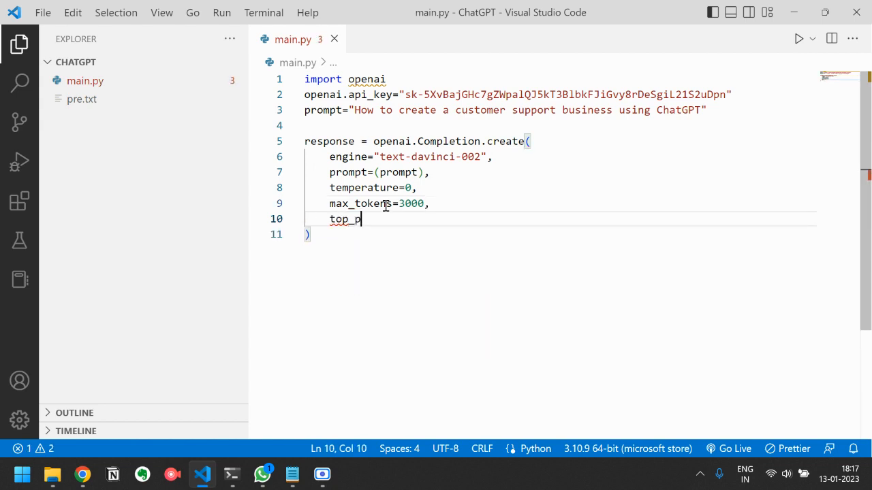
{"action": "type", "text": "=1,"}
{"action": "type", "text": "freque"}
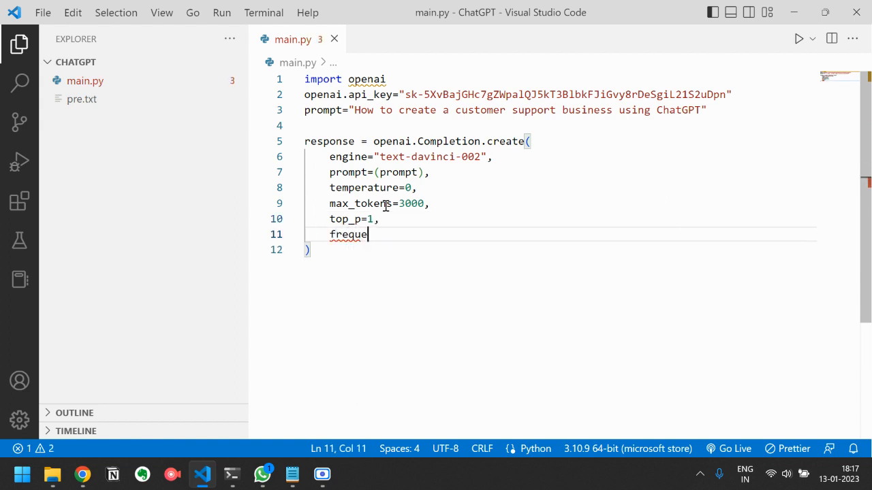
- Add frequency_penalty=1 and presence_penalty=1, ending the call with a new line
{"action": "type", "text": "ncy_pen"}
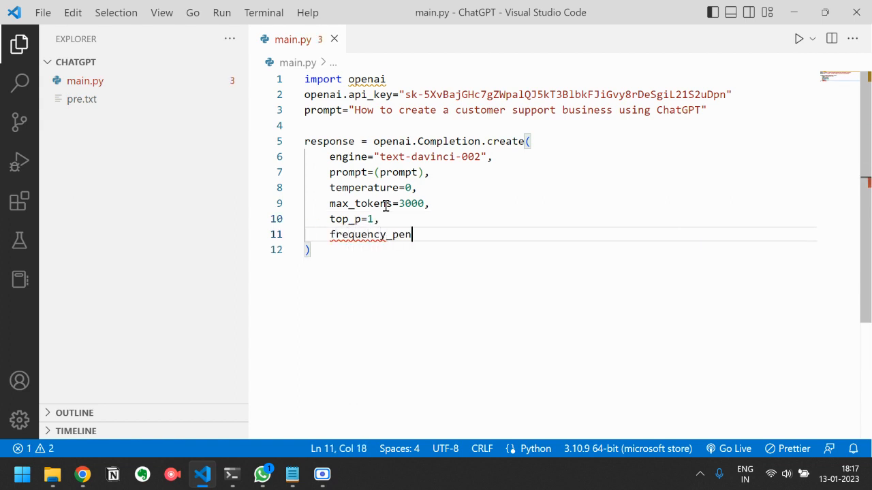
{"action": "type", "text": "alty-1"}
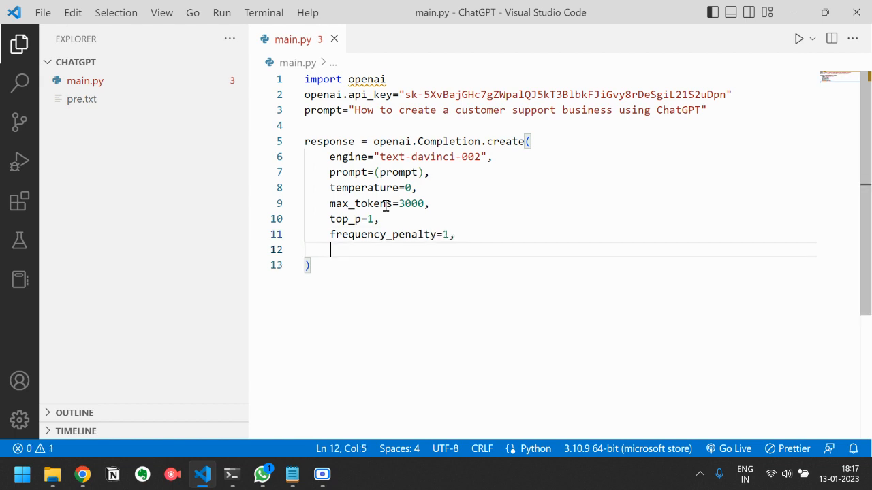
{"action": "type", "text": "presence_pena"}
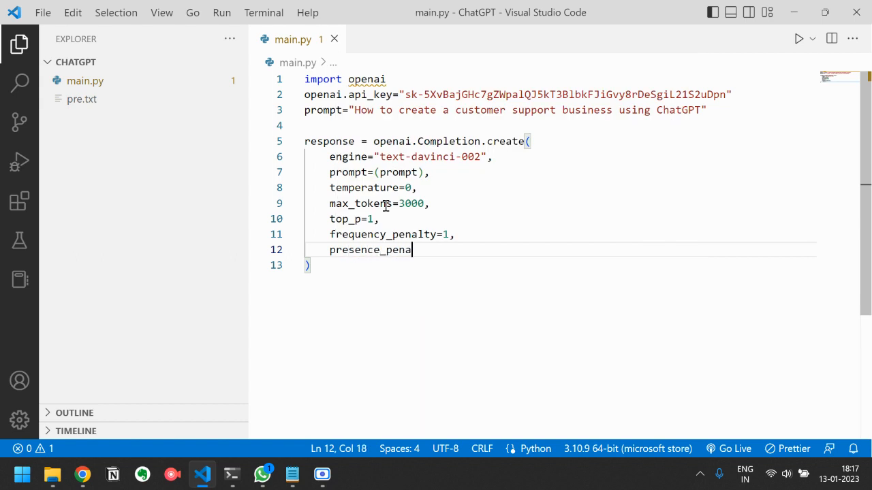
{"action": "type", "text": "lty=1"}
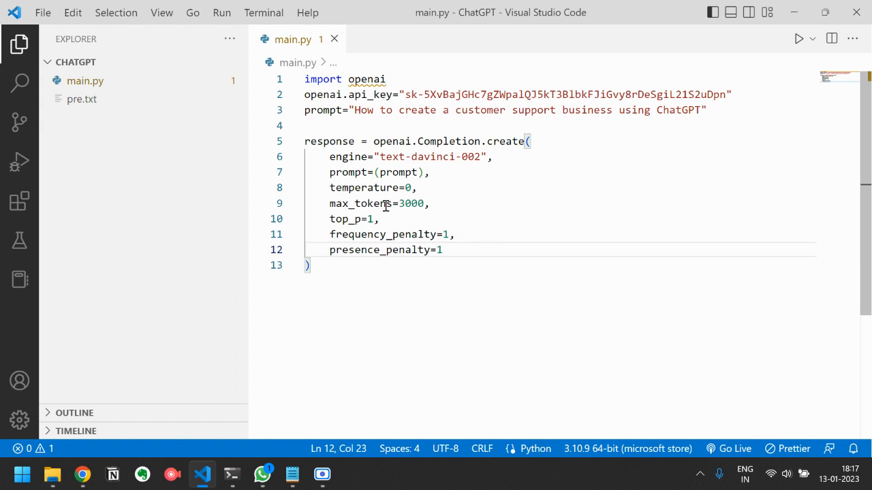
{"action": "key", "text": "Enter"}
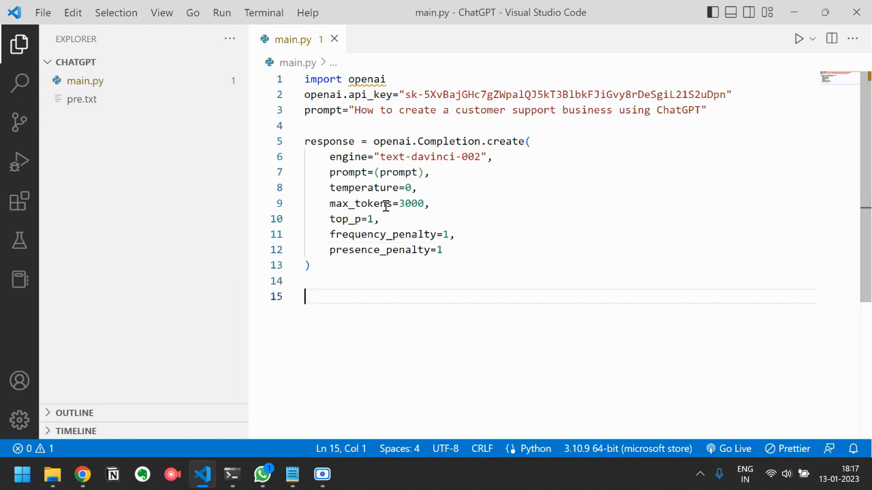
- End main.py with print(response["choices"][0]["text"]) using IntelliSense suggestions
{"action": "type", "text": "print"}
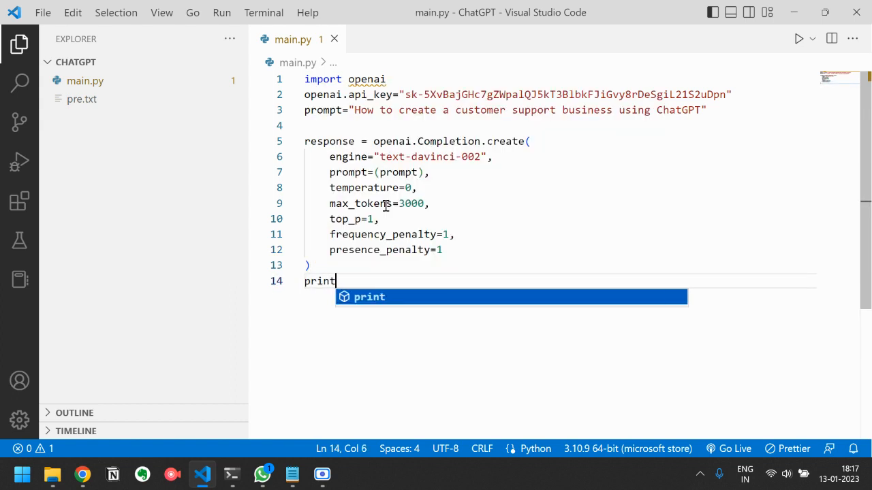
{"action": "type", "text": "(response["}
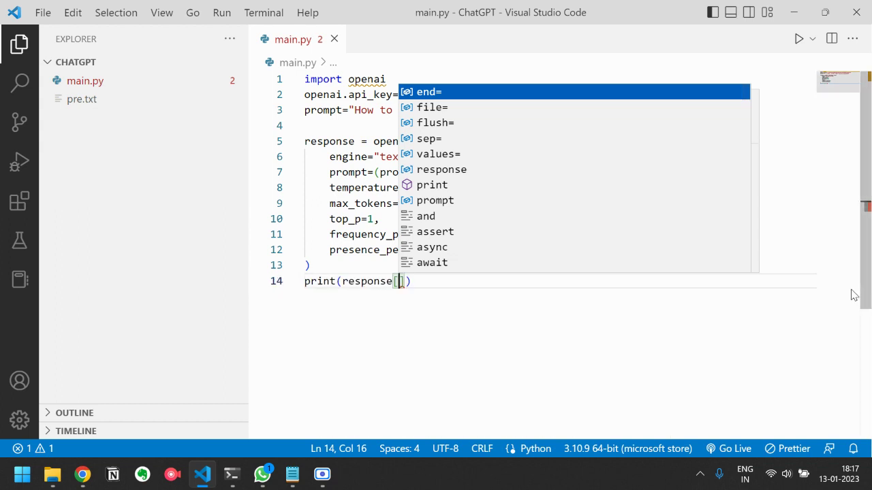
{"action": "type", "text": "\"choice\""}
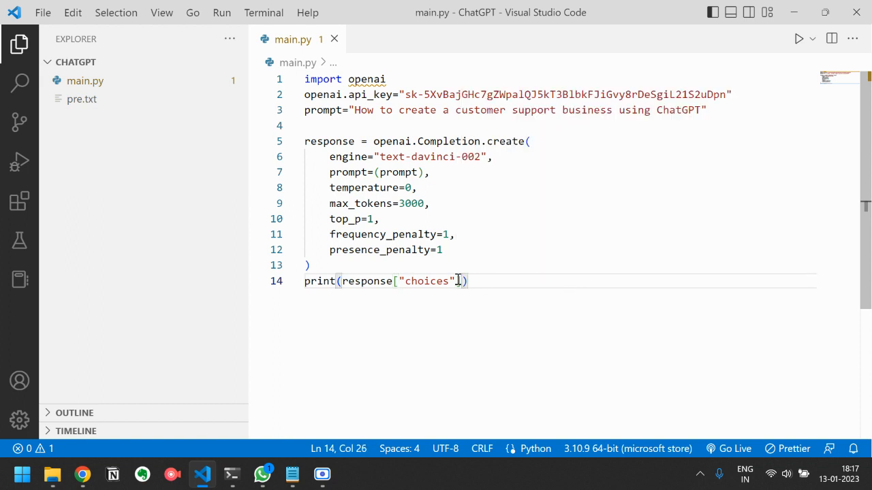
{"action": "type", "text": "[0][\"te"}
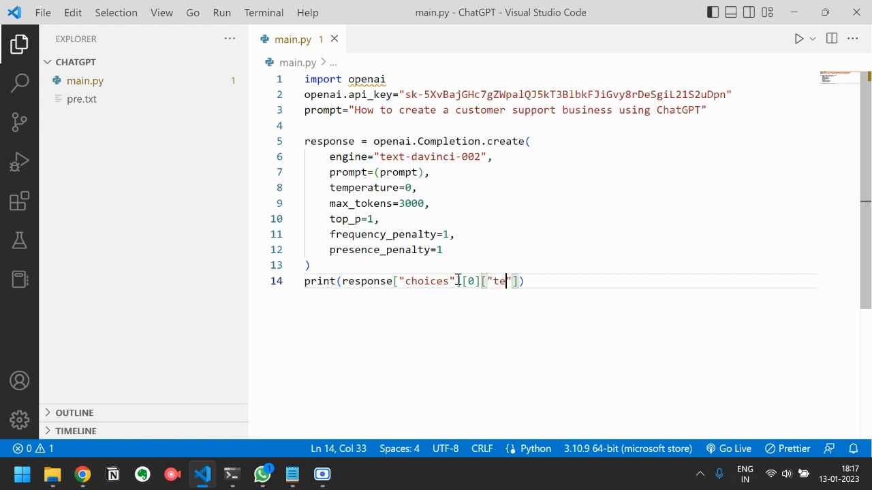
{"action": "type", "text": "xt"}
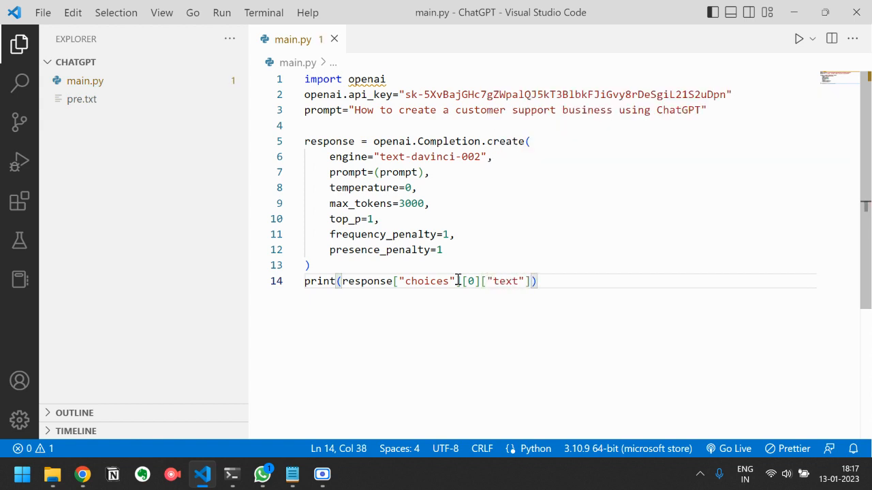
{"action": "left_click", "coordinate": [397, 141]}
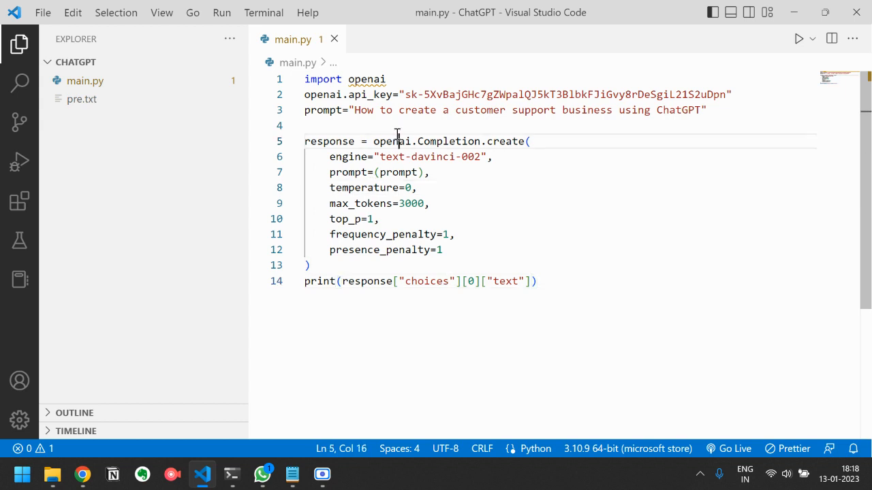
{"action": "left_click", "coordinate": [306, 126]}
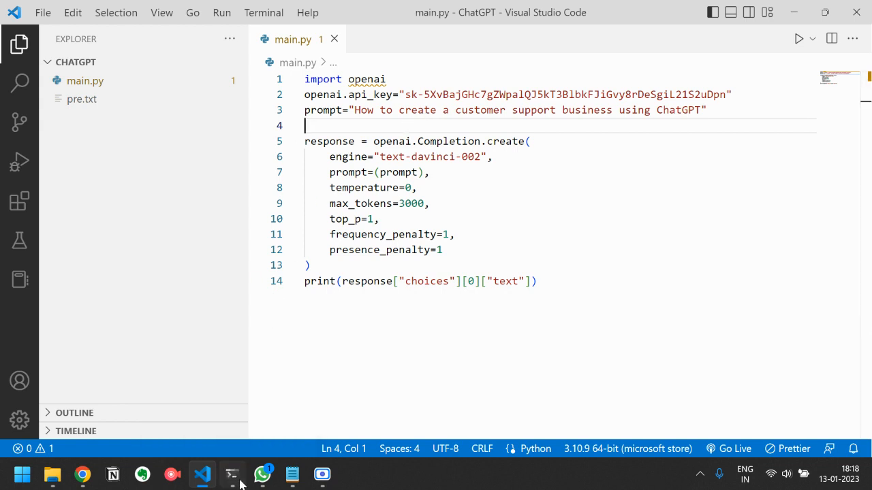
- Run python main.py from the Command Prompt window
{"action": "left_click", "coordinate": [232, 474]}
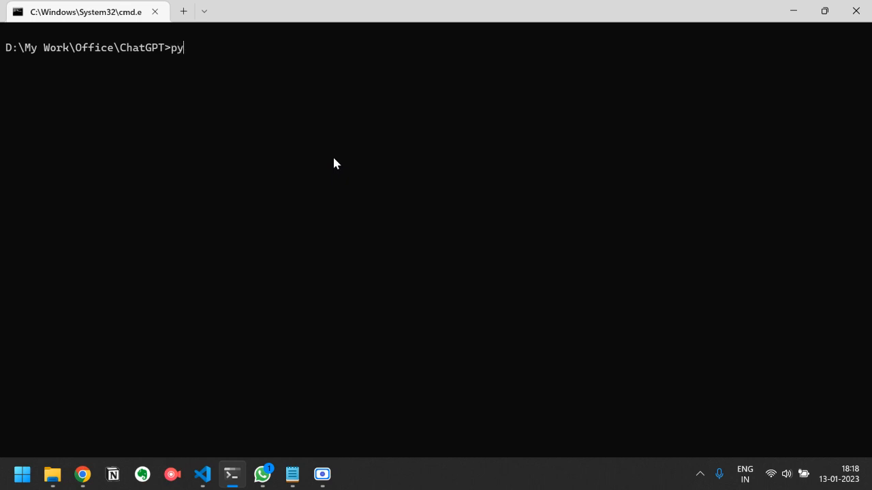
{"action": "type", "text": "thon main.py"}
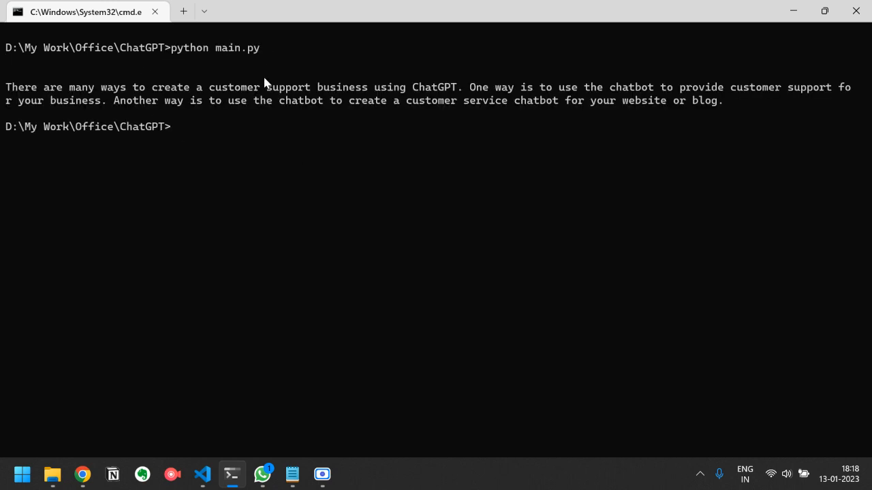
{"action": "mouse_move", "coordinate": [5, 87]}
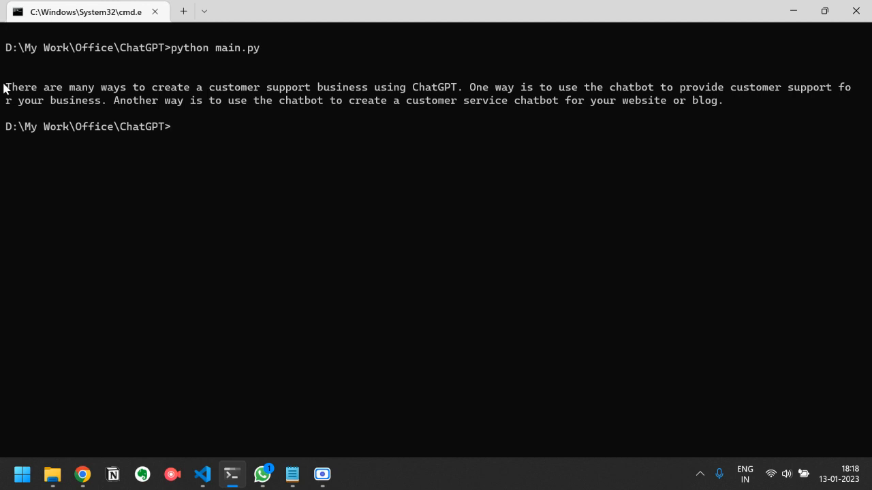
- Highlight sentences of the generated customer-support answer, including the chatbot support sentence
{"action": "left_click_drag", "start_coordinate": [6, 87], "coordinate": [316, 87]}
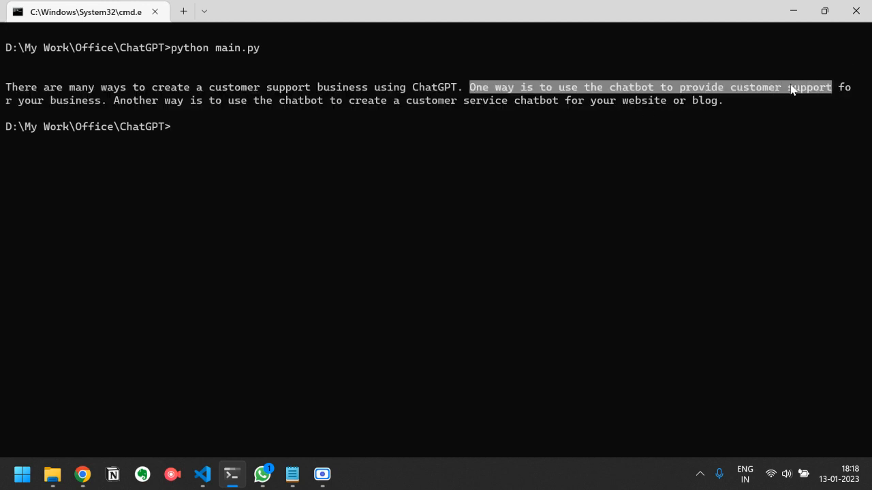
{"action": "left_click_drag", "start_coordinate": [792, 90], "coordinate": [104, 101]}
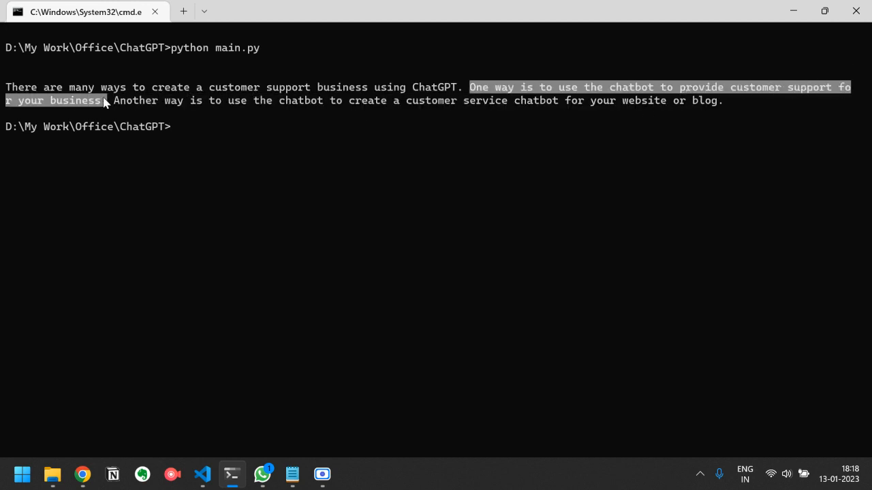
{"action": "left_click_drag", "start_coordinate": [115, 101], "coordinate": [388, 101]}
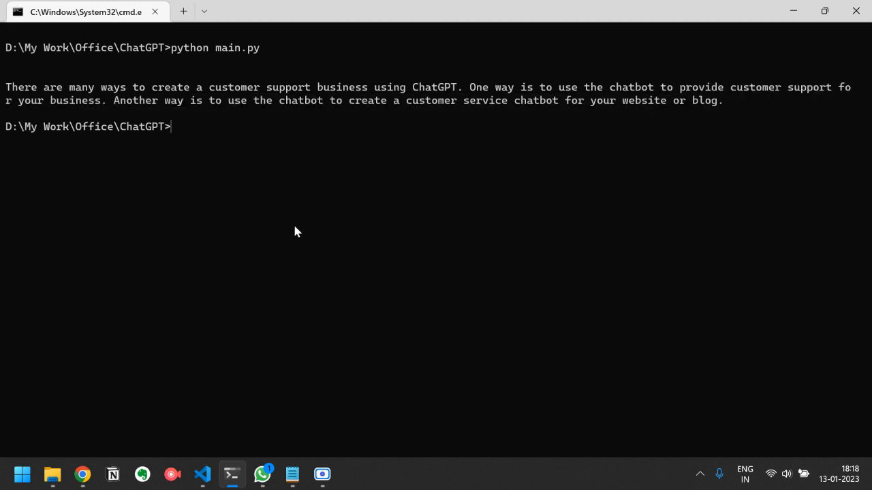
- Replace the prompt string on line 3 with "Say 10 more points"
{"action": "left_click", "coordinate": [201, 474]}
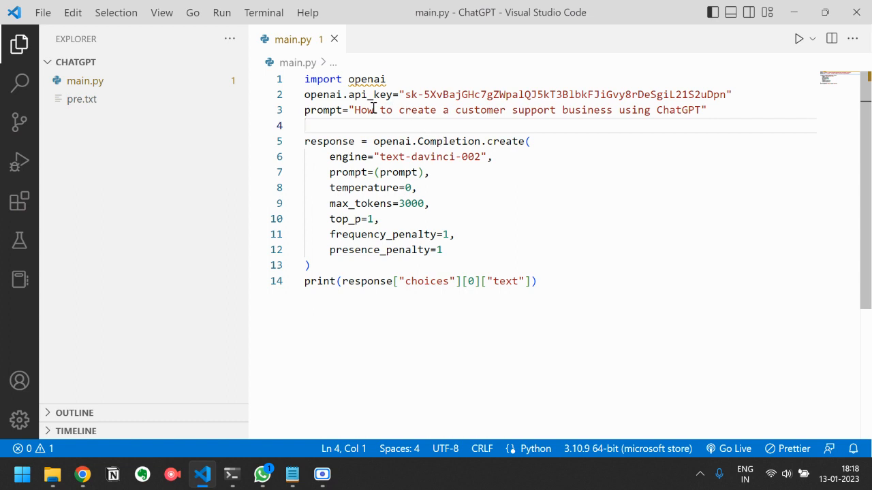
{"action": "left_click_drag", "start_coordinate": [354, 109], "coordinate": [701, 109]}
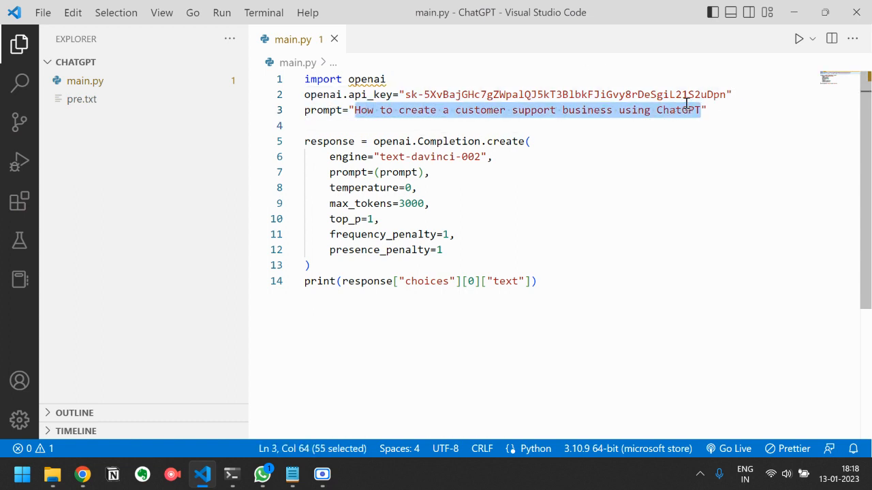
{"action": "type", "text": "Say \""}
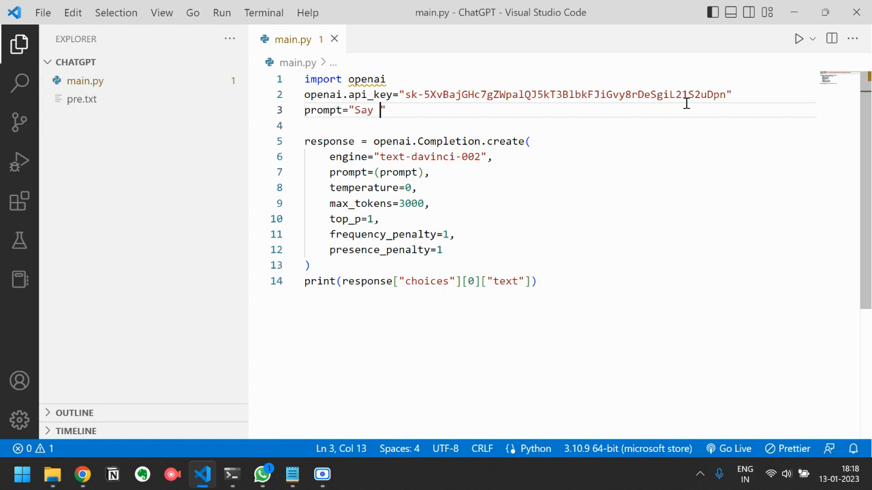
{"action": "type", "text": "10 mo"}
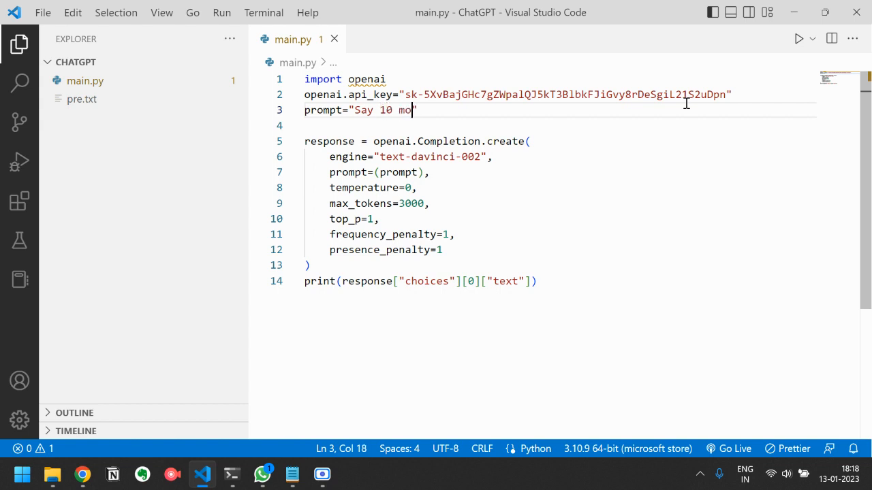
{"action": "type", "text": "re points"}
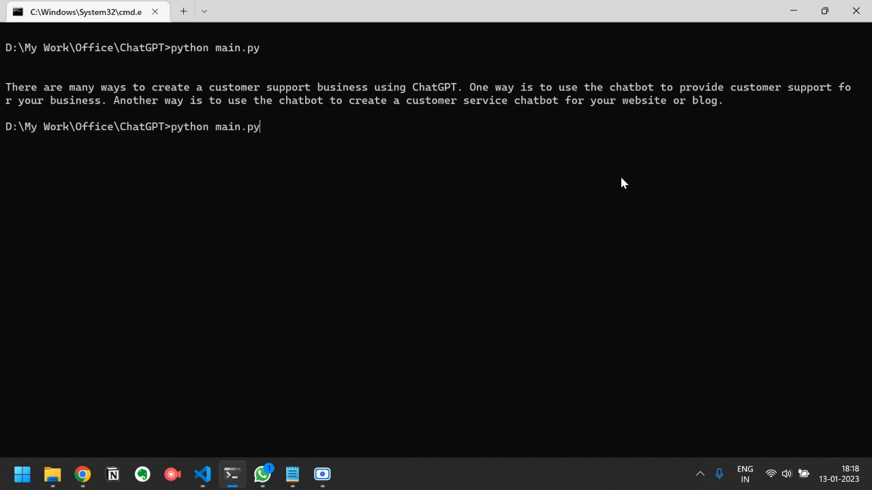
{"action": "mouse_move", "coordinate": [588, 202]}
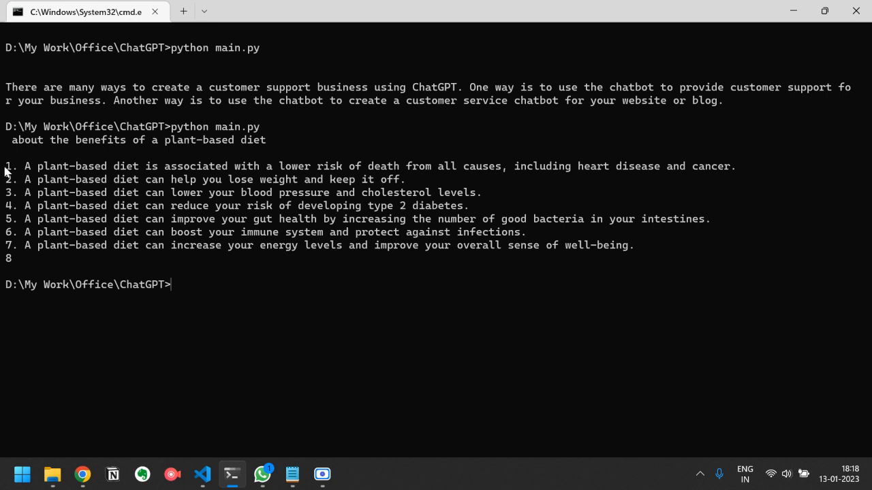
- Highlight the printed numbered list of plant-based diet benefits, then bring up Notepad
{"action": "left_click_drag", "start_coordinate": [5, 166], "coordinate": [123, 264]}
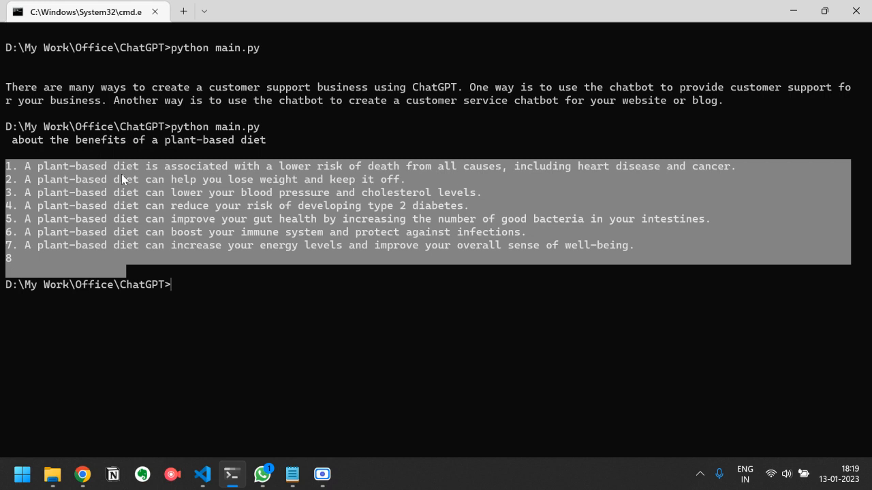
{"action": "mouse_move", "coordinate": [319, 476]}
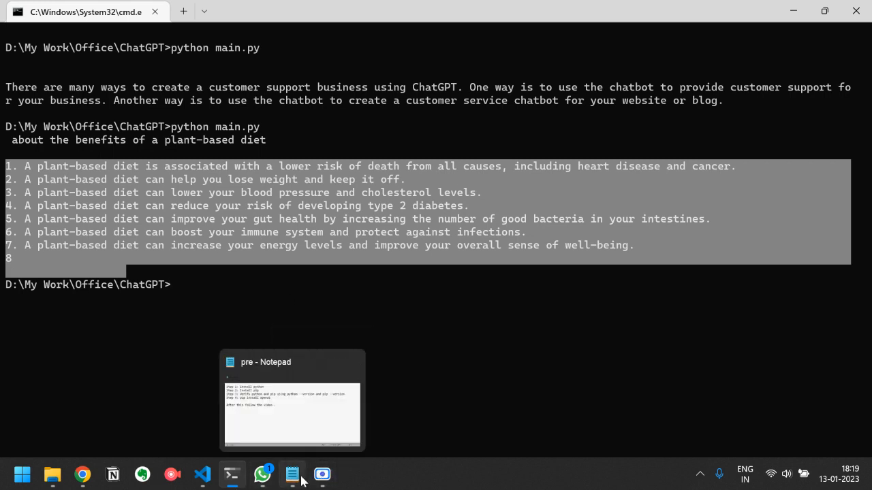
{"action": "left_click", "coordinate": [202, 474]}
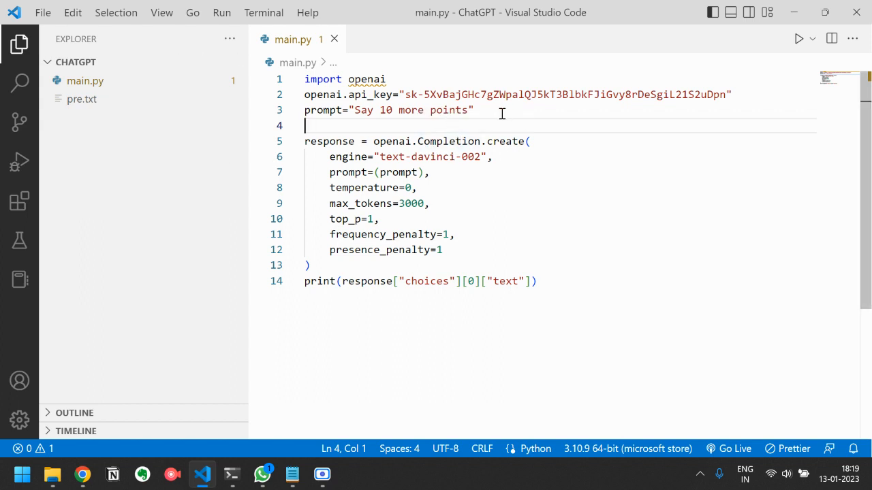
{"action": "mouse_move", "coordinate": [515, 213]}
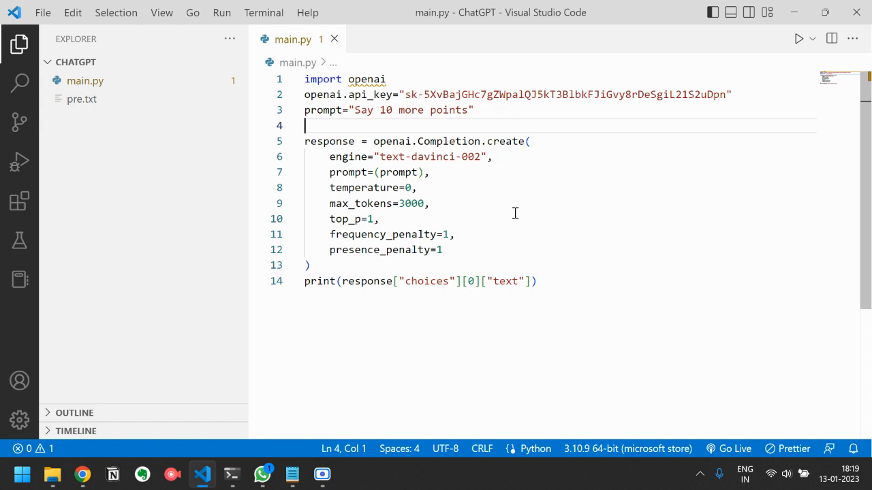
{"action": "mouse_move", "coordinate": [556, 127]}
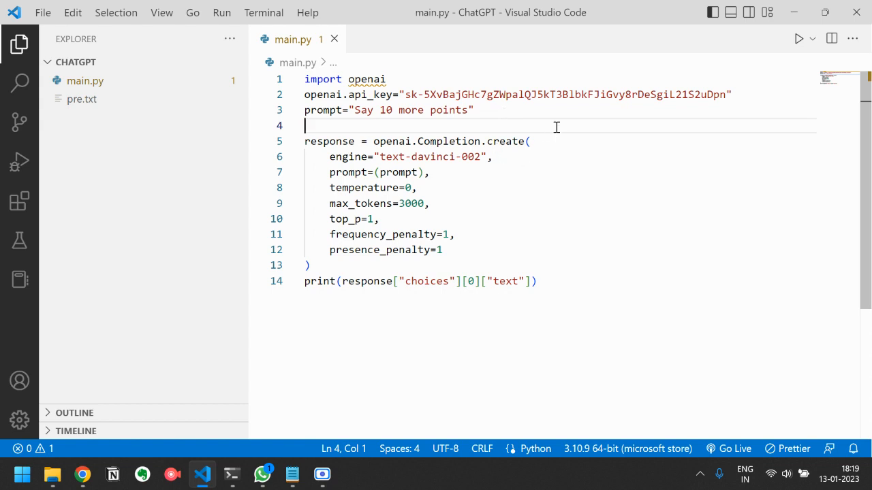